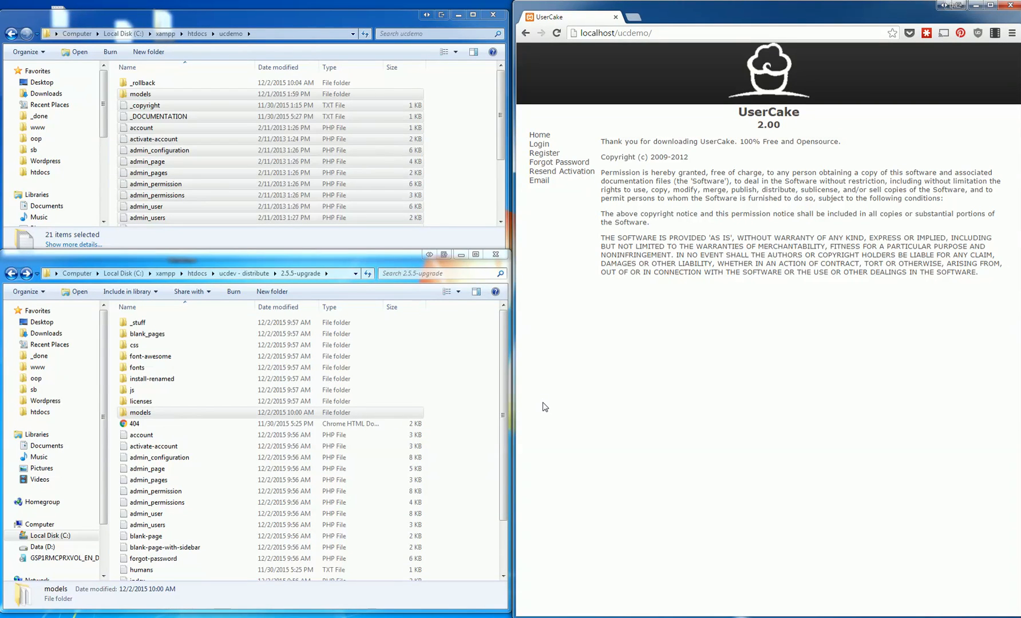
mouse_move(860, 293)
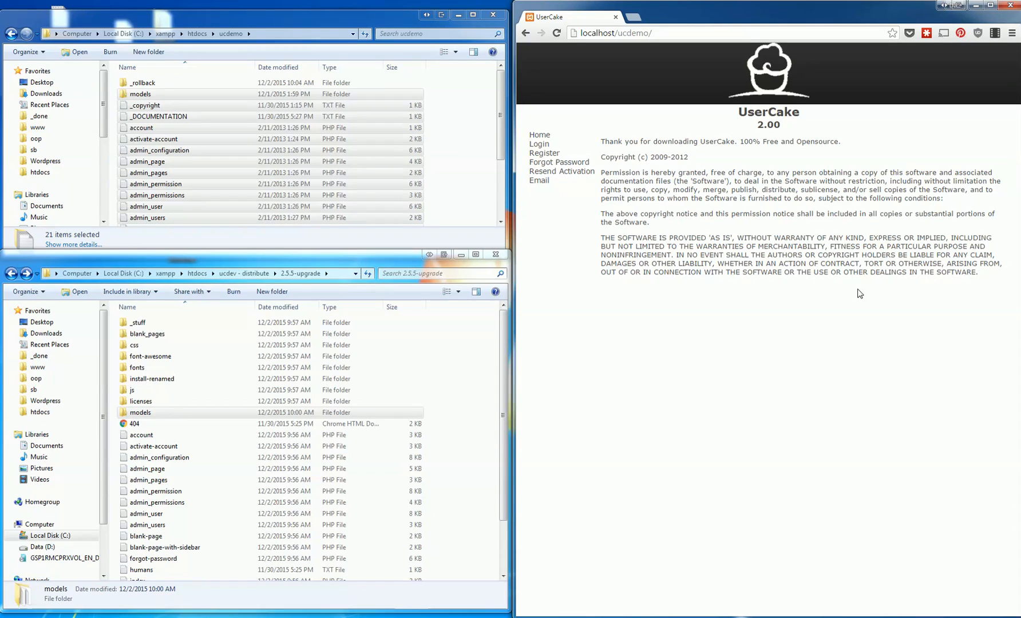
mouse_move(779, 134)
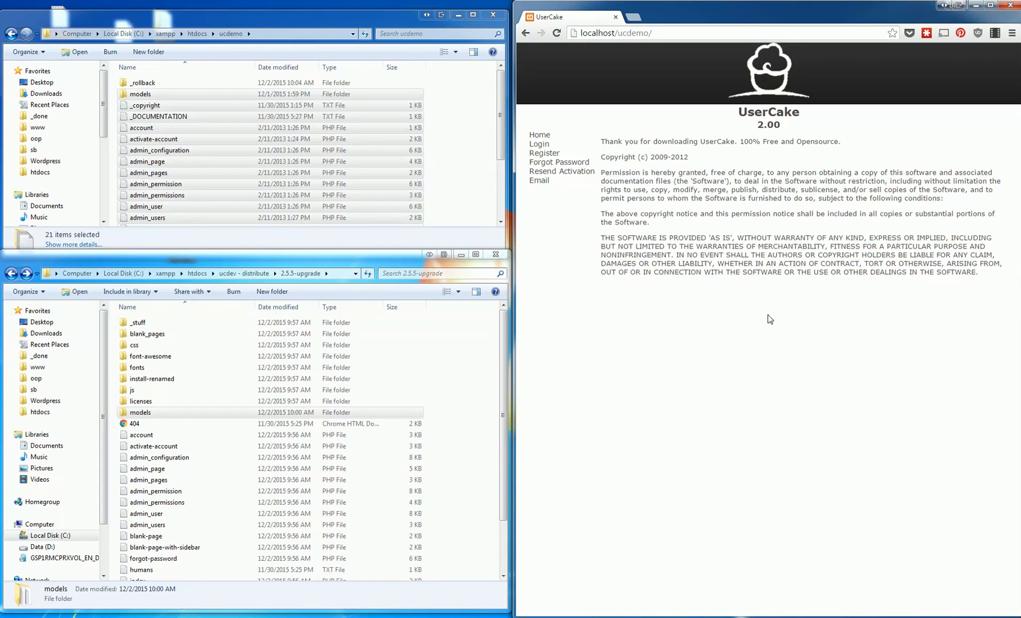
mouse_move(877, 306)
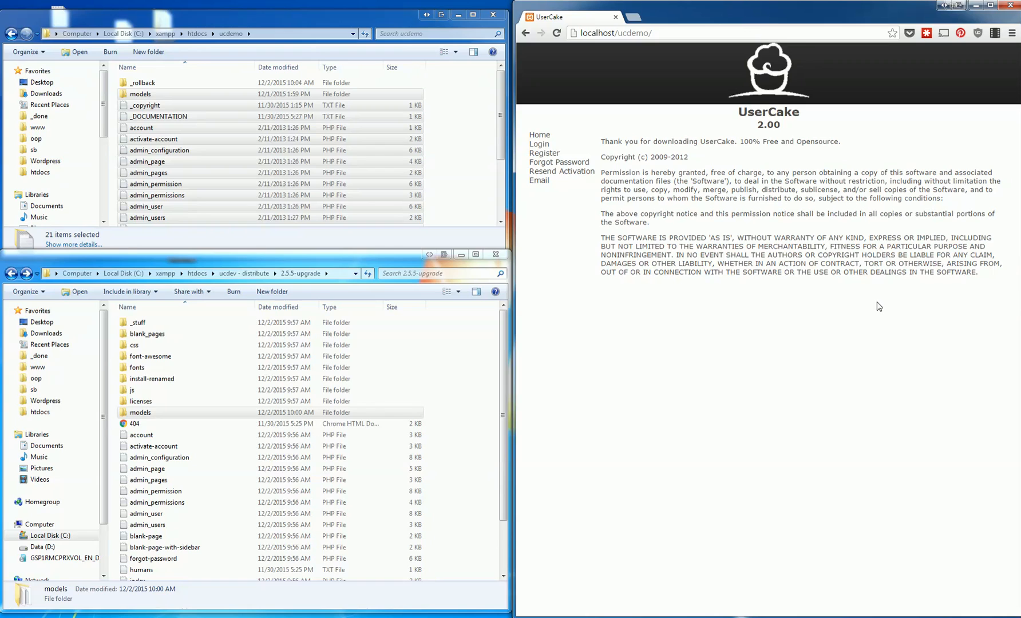
mouse_move(589, 287)
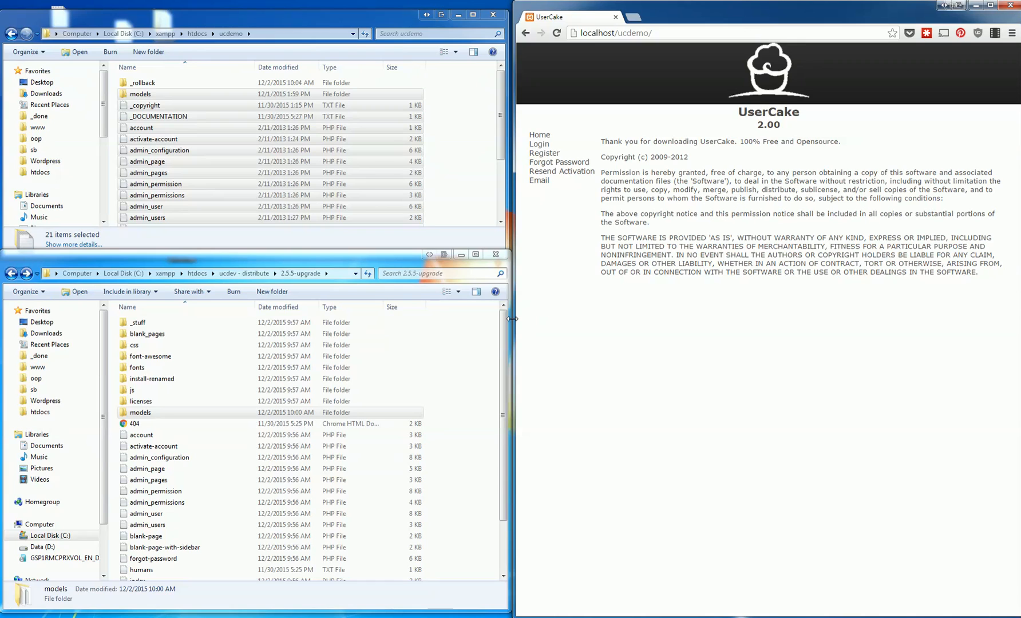
mouse_move(633, 324)
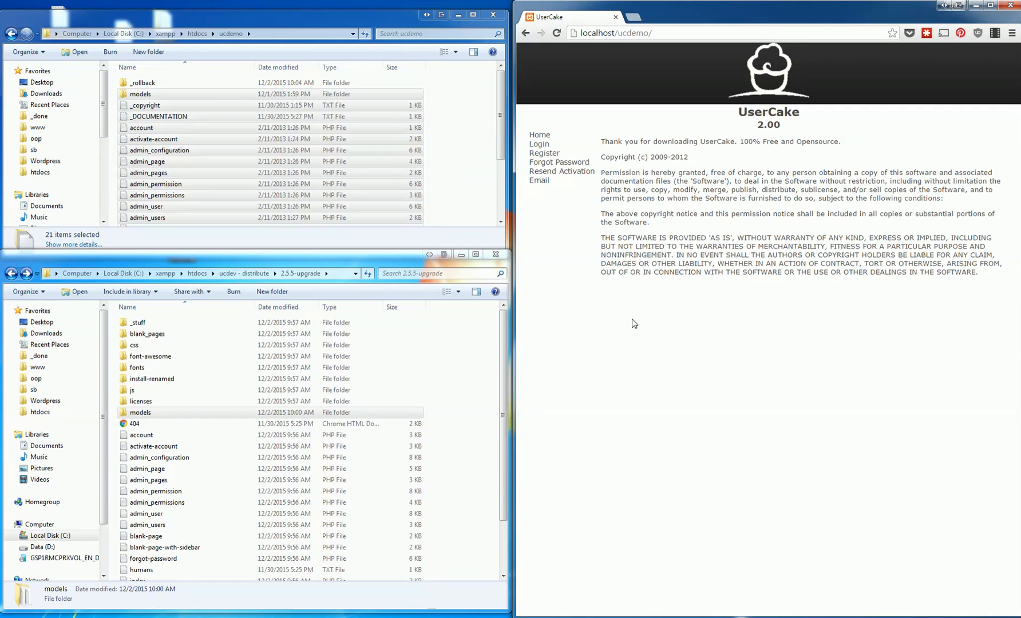
mouse_move(837, 343)
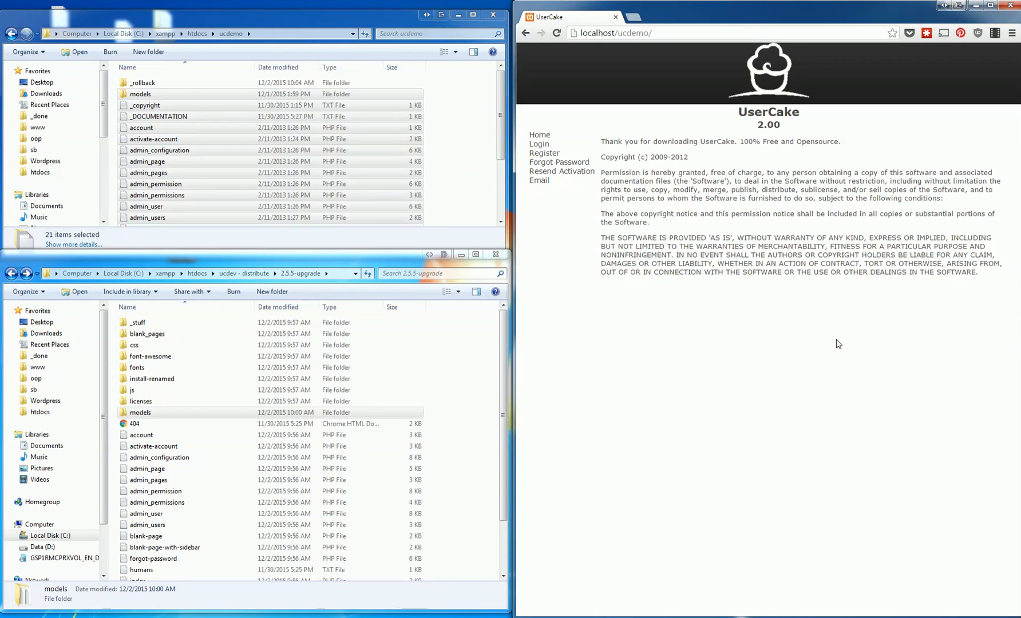
mouse_move(796, 341)
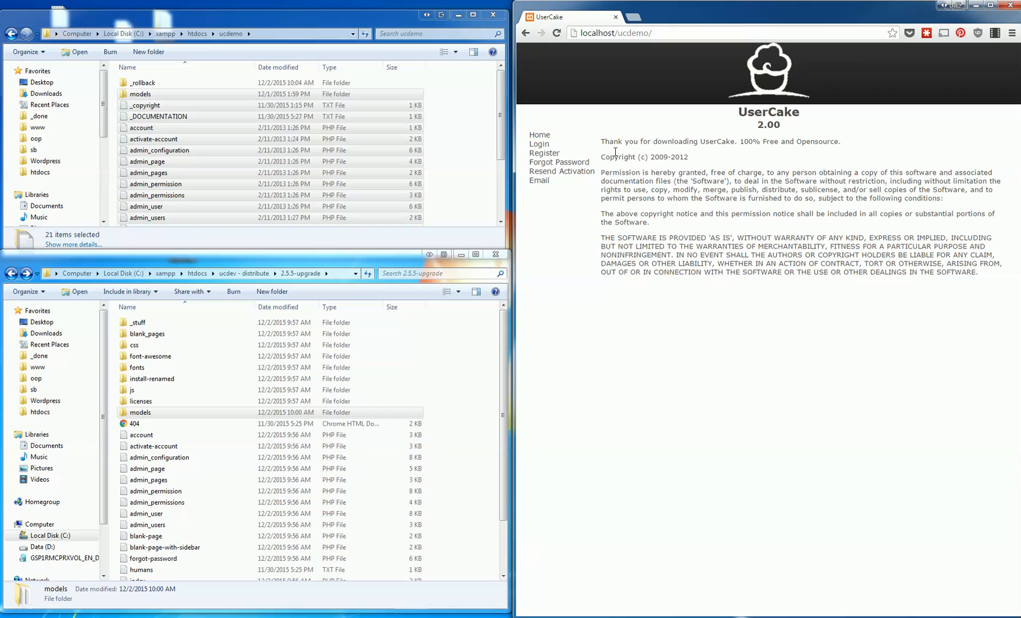
mouse_move(538, 144)
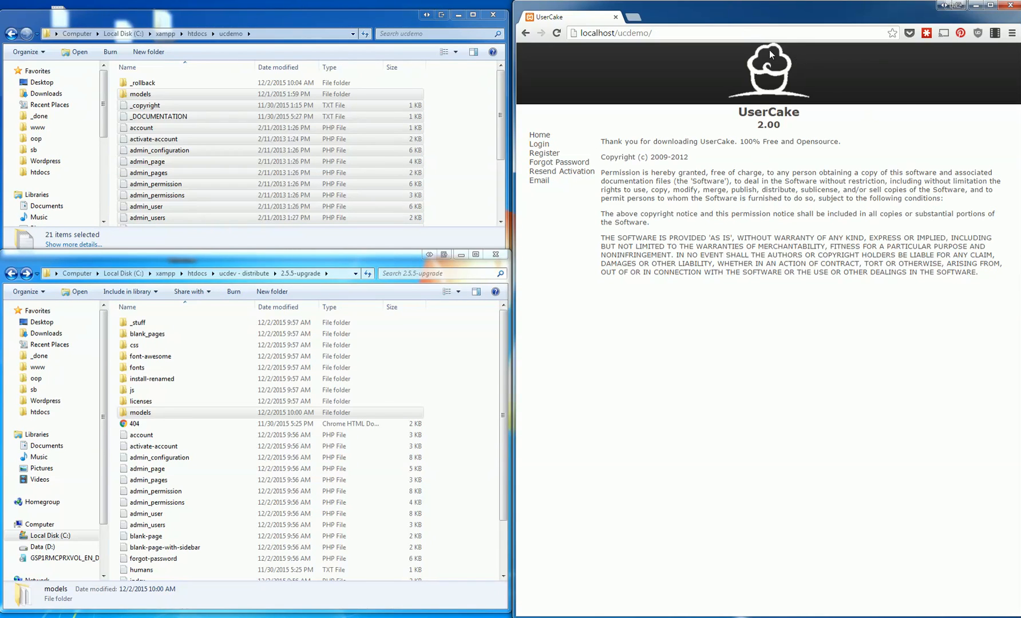
Step: Select the UserCake heading, then go to the Login page from the left navigation
double_click(768, 111)
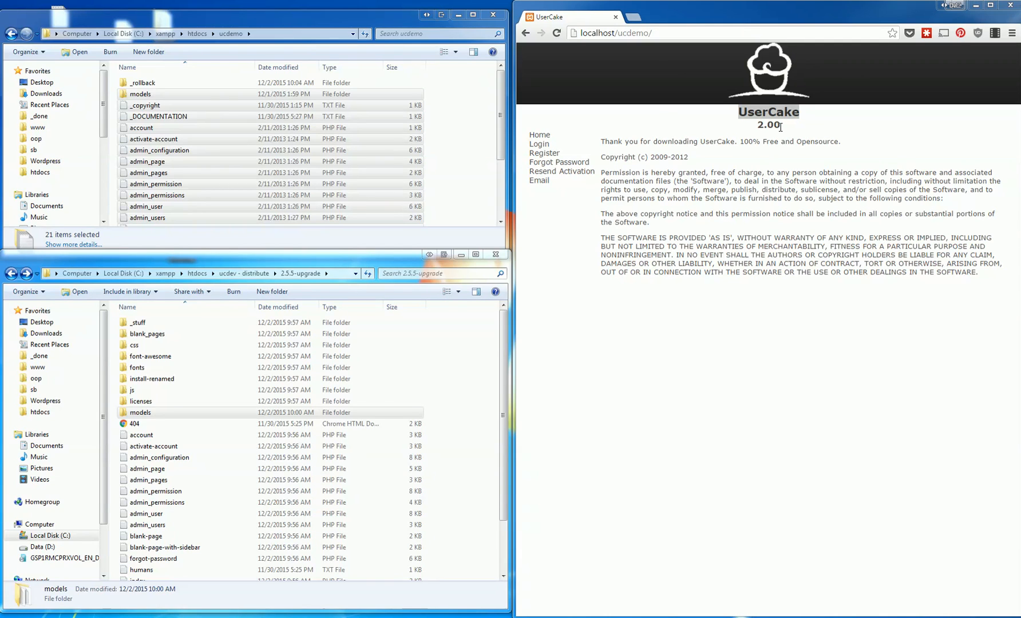
mouse_move(23, 465)
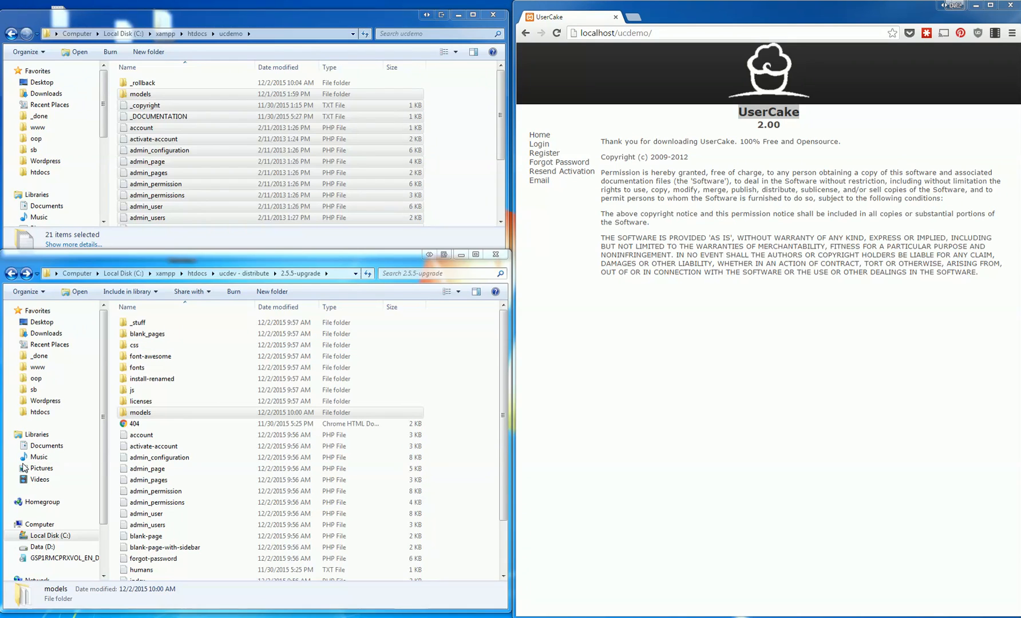
double_click(768, 113)
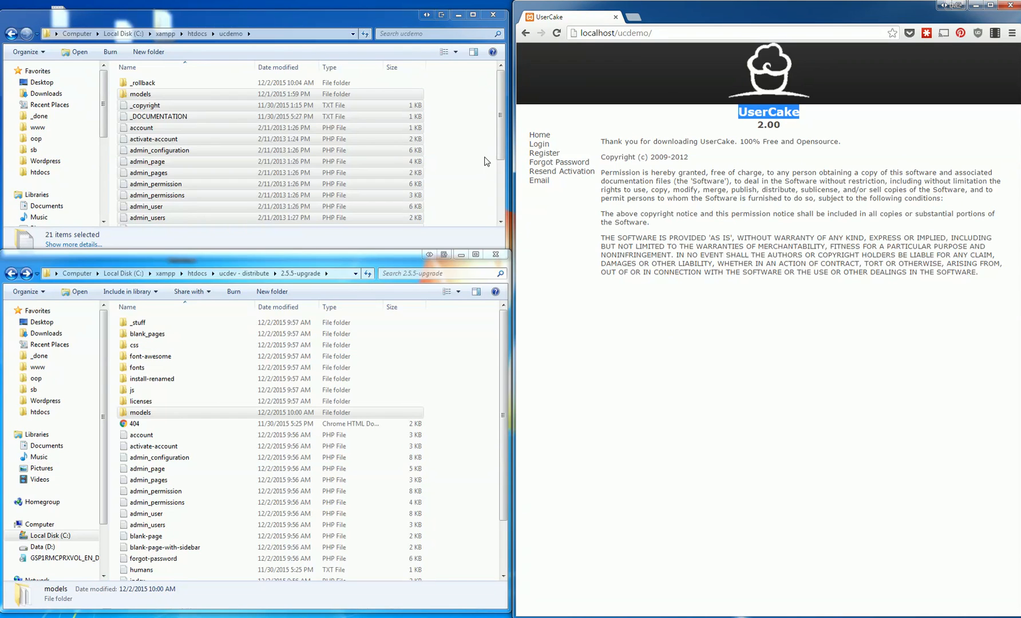
click(538, 144)
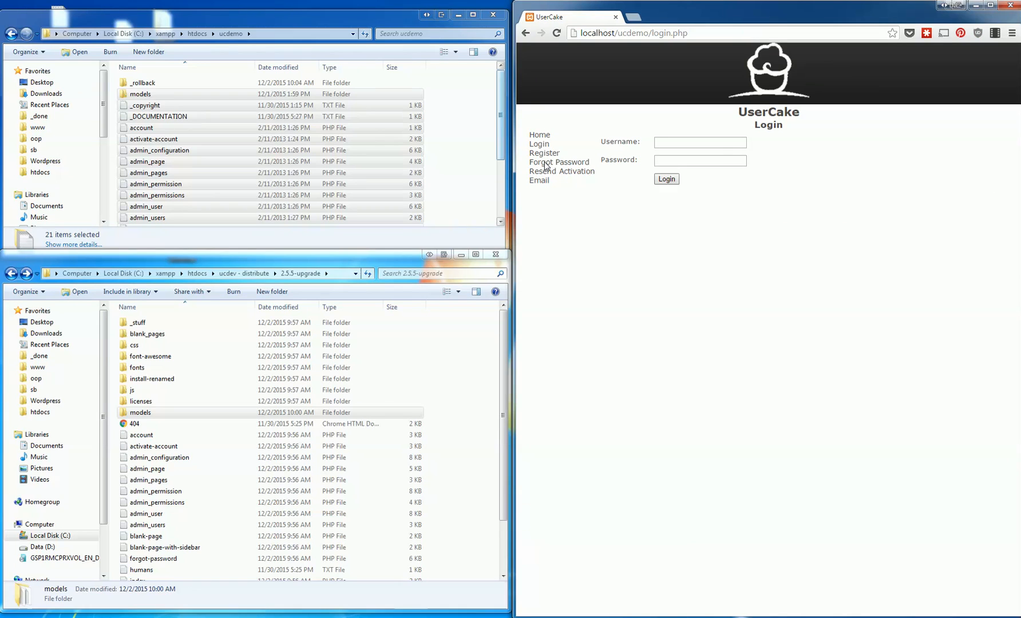
Step: Log in to the UserCake demo as admin and view the Admin Configuration page
text(mudmin)
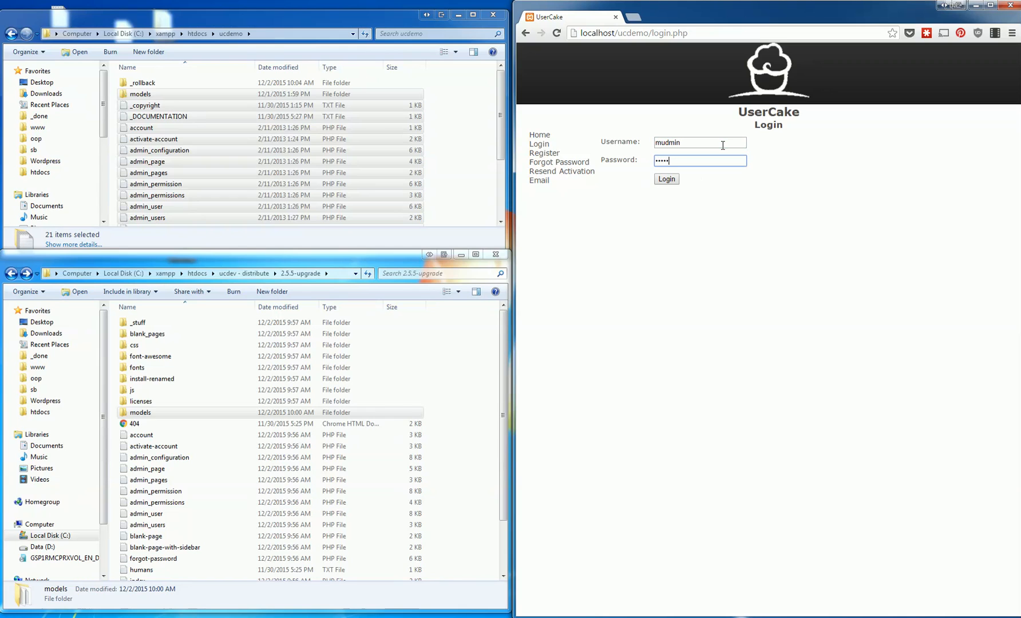
click(665, 179)
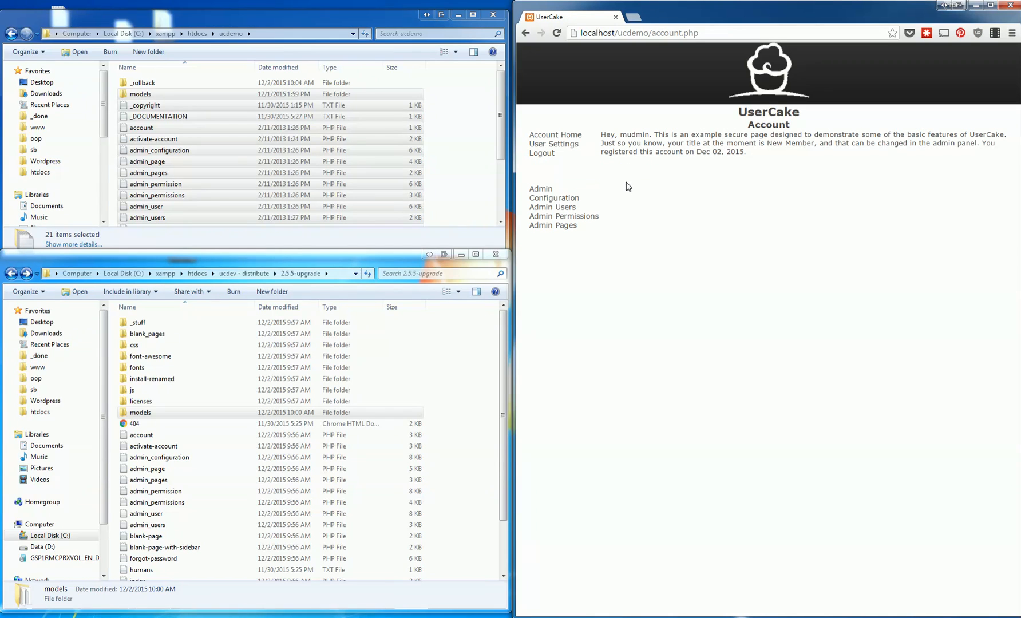
click(553, 193)
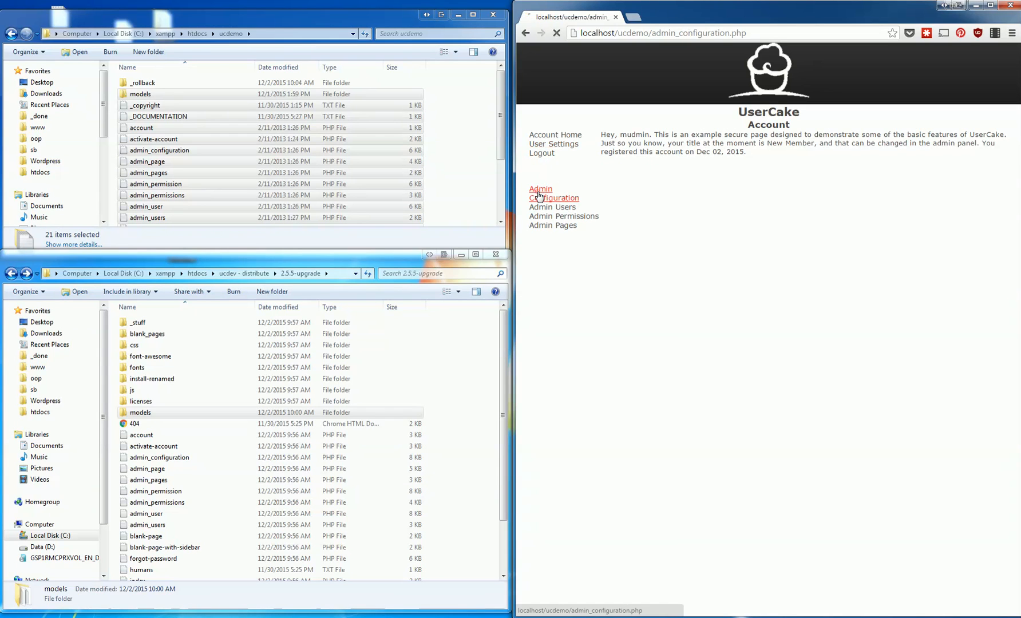
Step: Visit Admin Users and Admin Permissions, then the Administrator permission's details
click(551, 206)
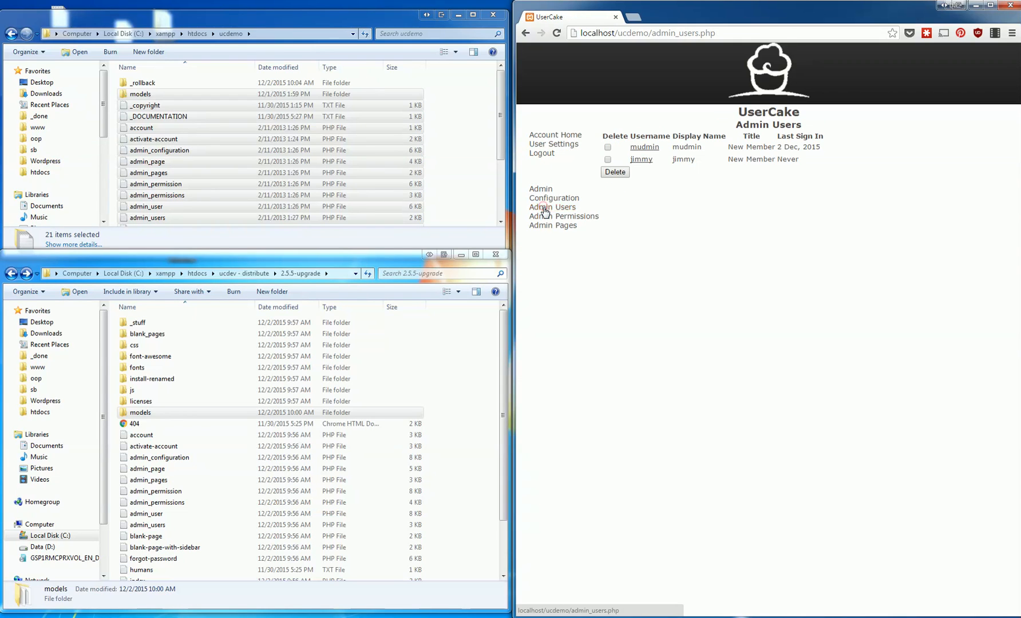
click(563, 215)
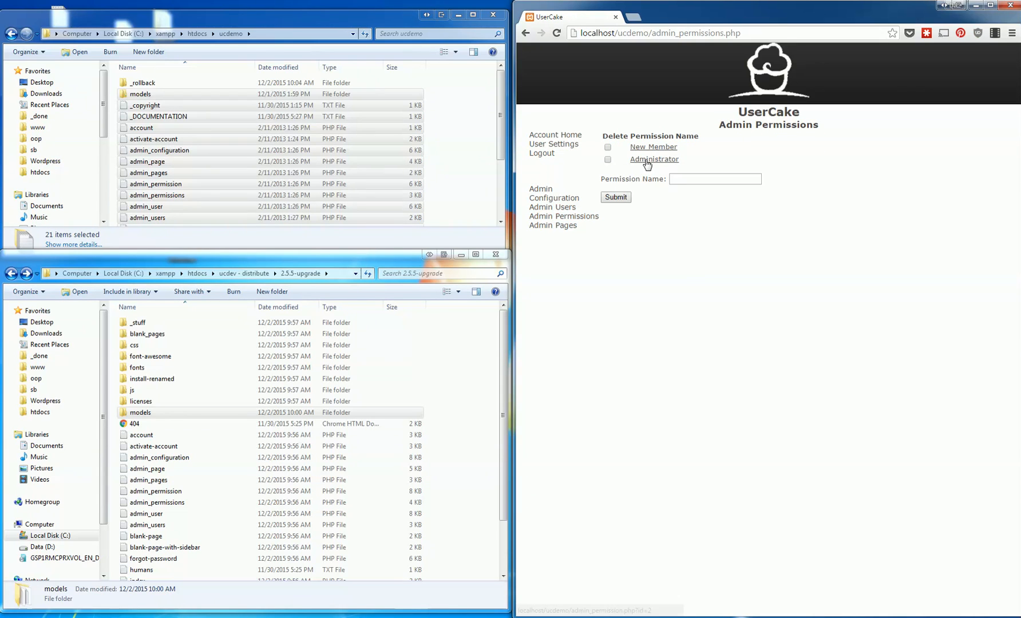
click(653, 159)
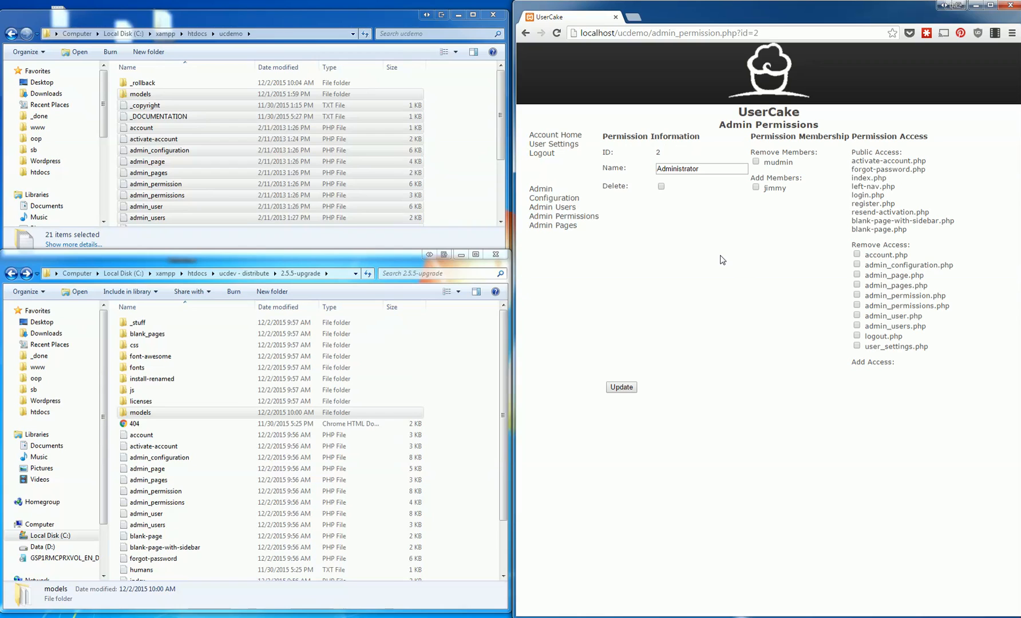
mouse_move(769, 409)
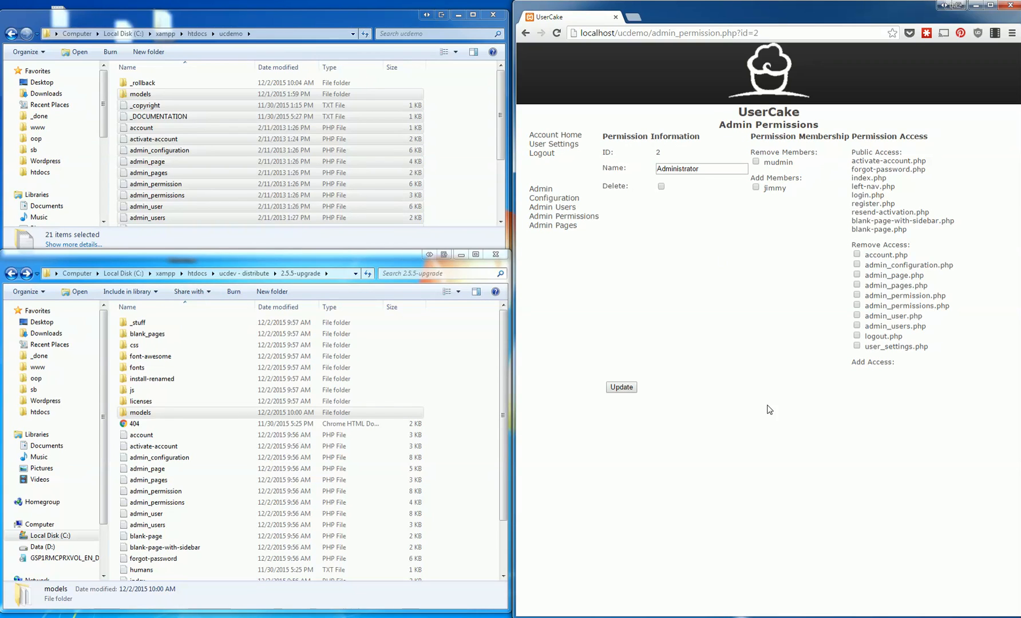
mouse_move(455, 381)
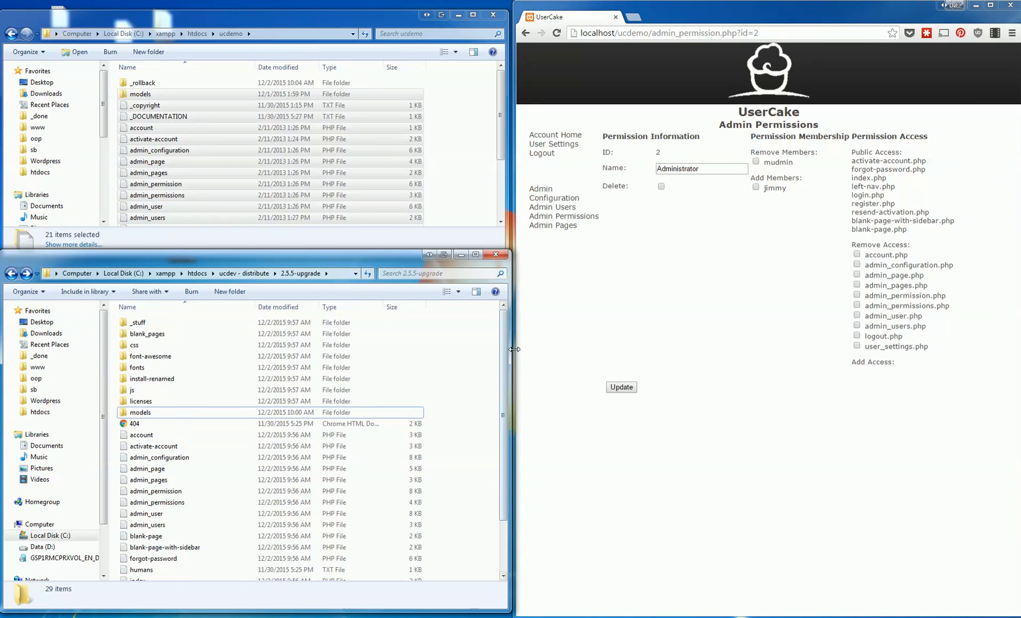
Step: Copy the 2.5.5-upgrade files into ucdemo, confirming folder merge and file replacement
scroll(down, 3)
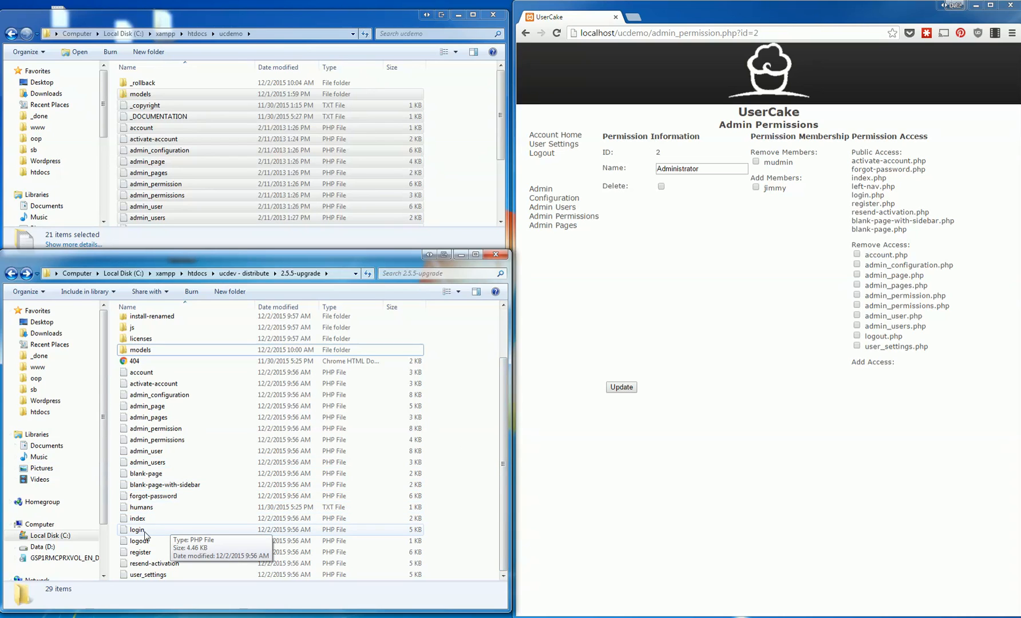
mouse_move(178, 548)
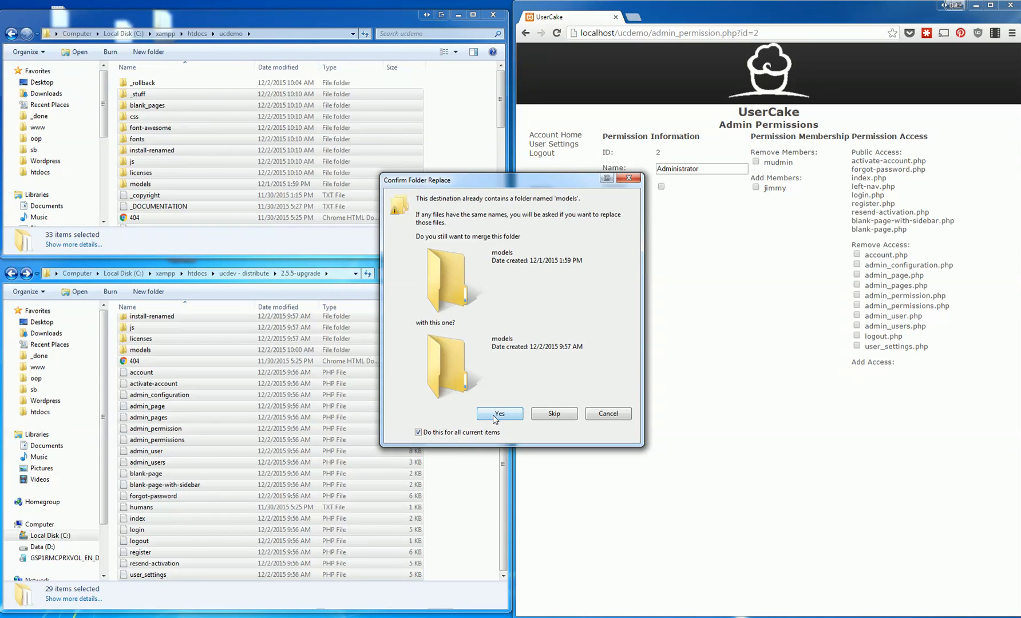
click(498, 413)
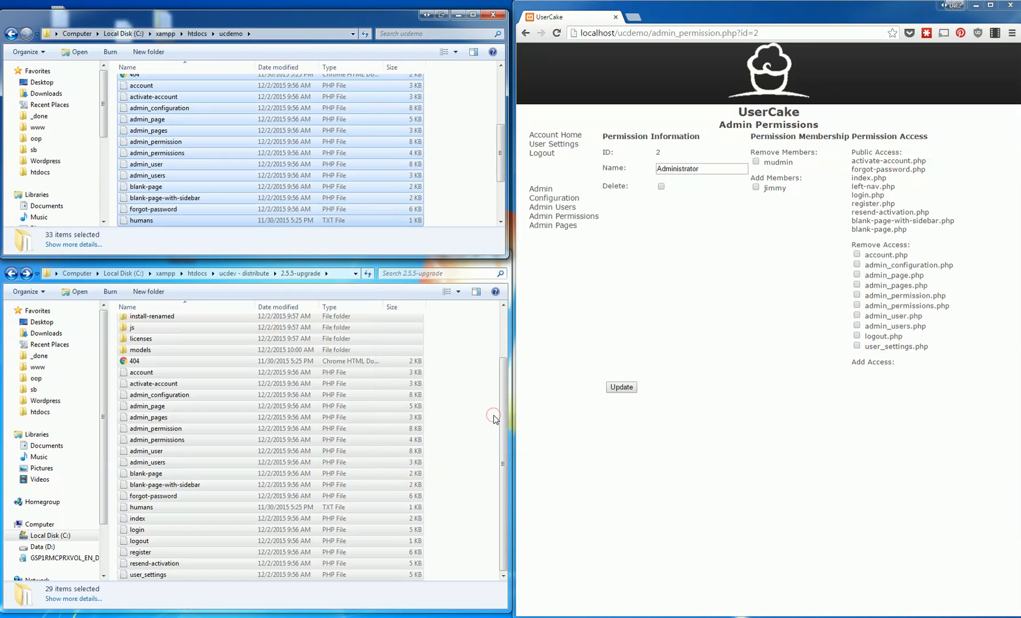
mouse_move(540, 152)
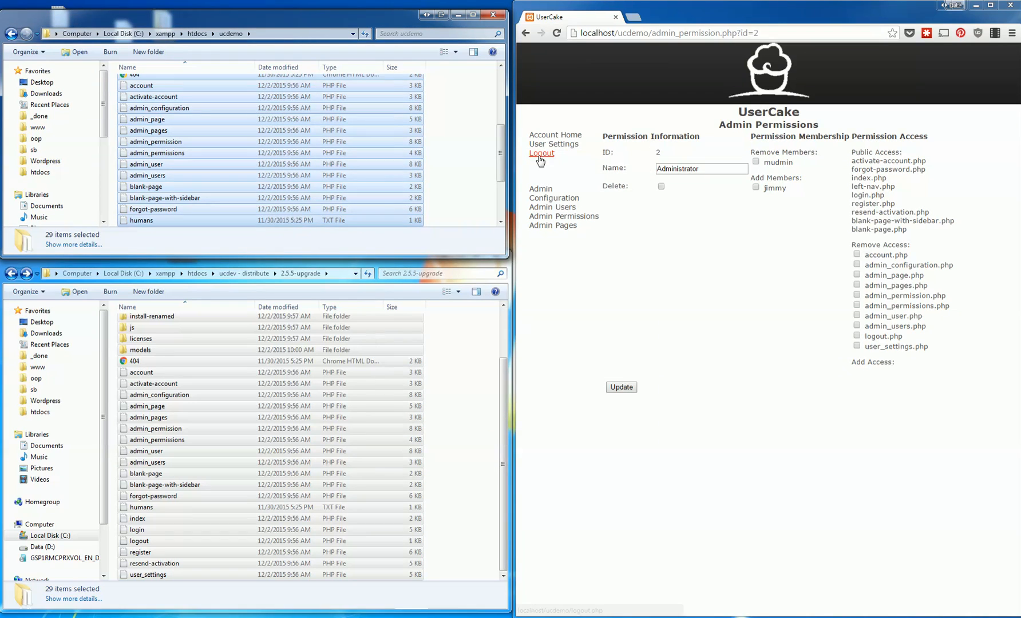
Step: Log out of the old UserCake site so it reloads as UserSpice 2.5.5
click(540, 152)
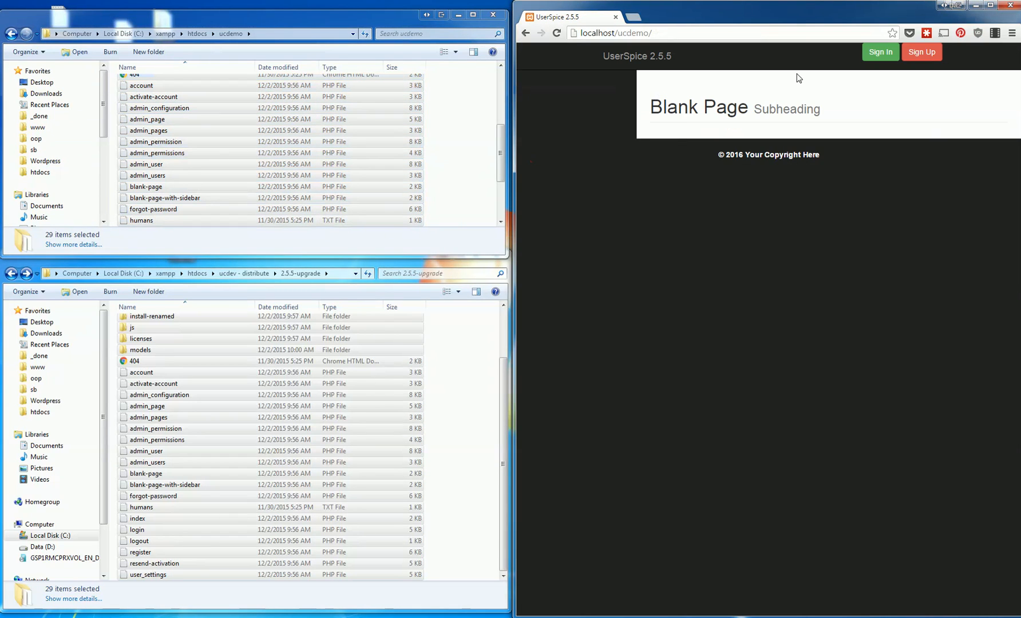
mouse_move(920, 18)
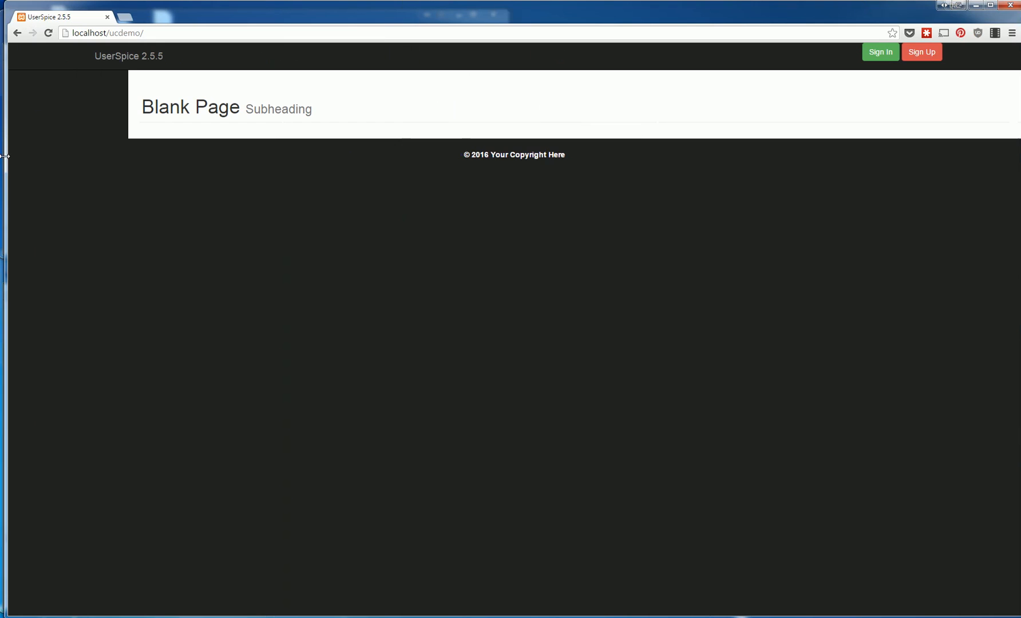
mouse_move(73, 208)
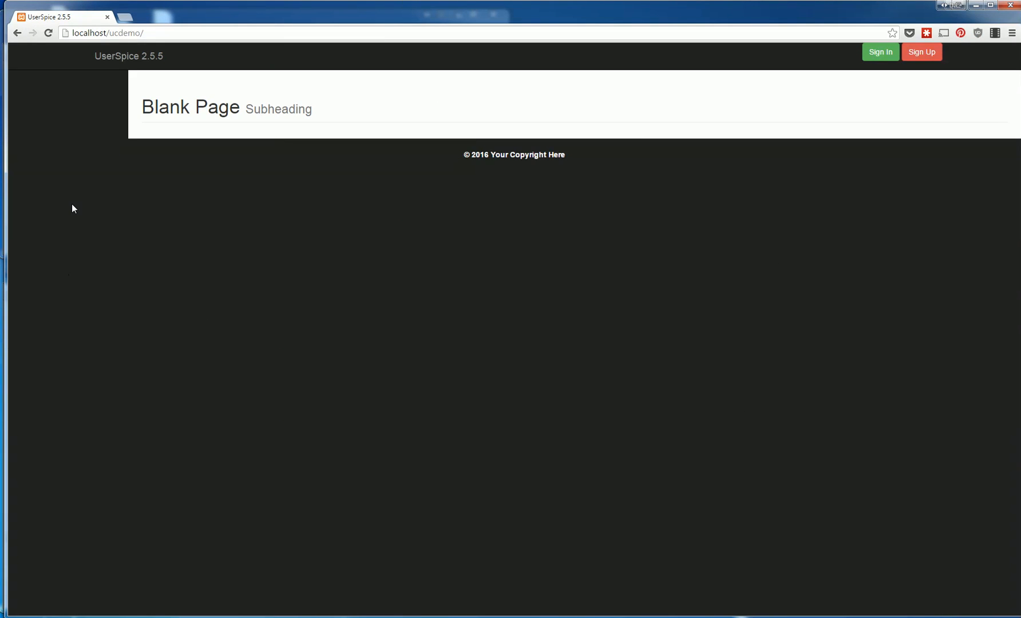
mouse_move(845, 314)
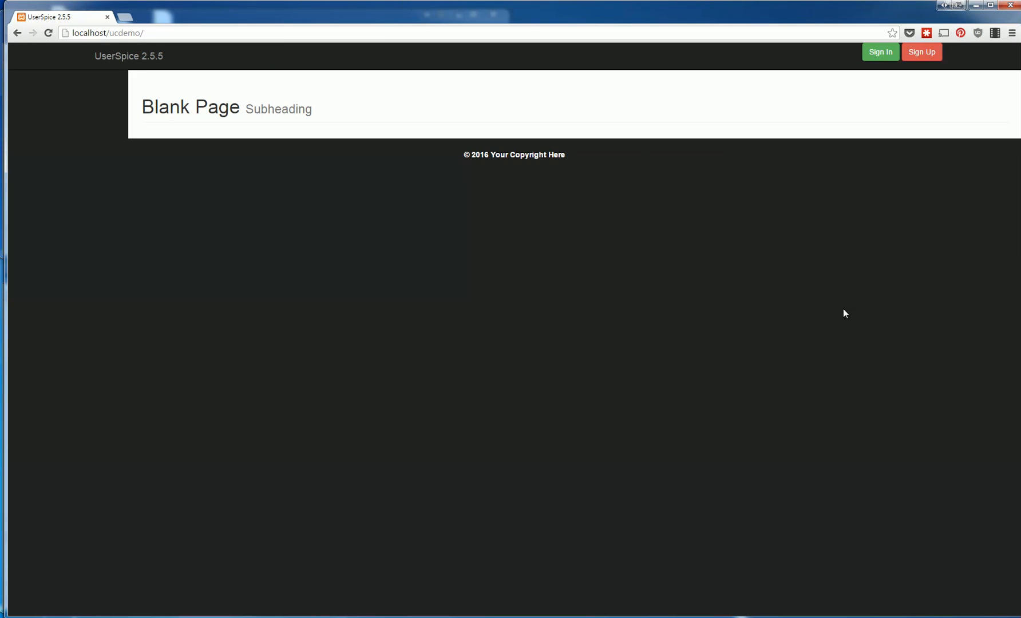
mouse_move(9, 301)
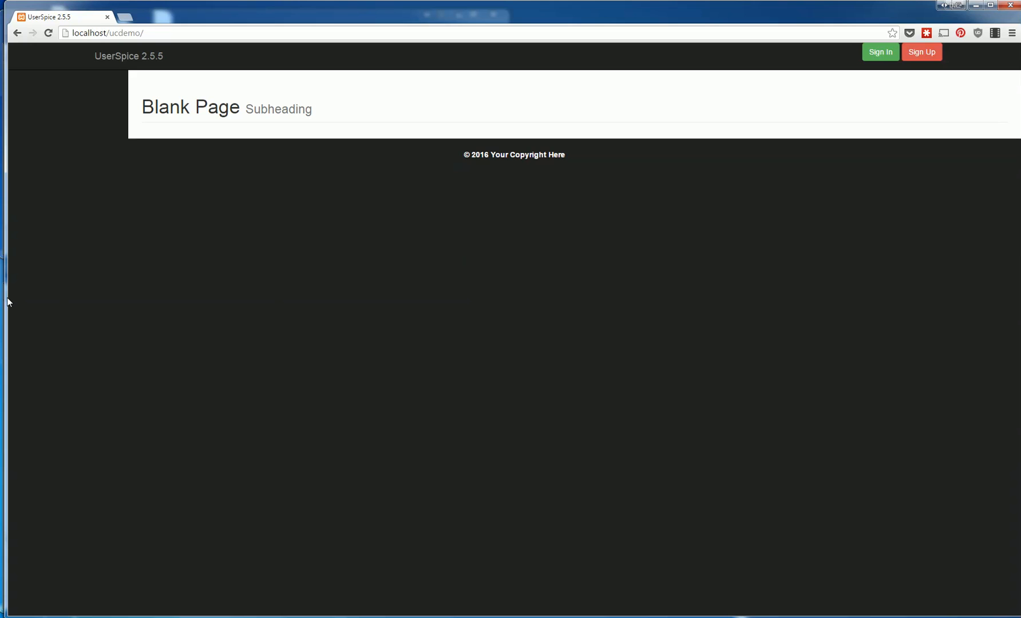
mouse_move(39, 235)
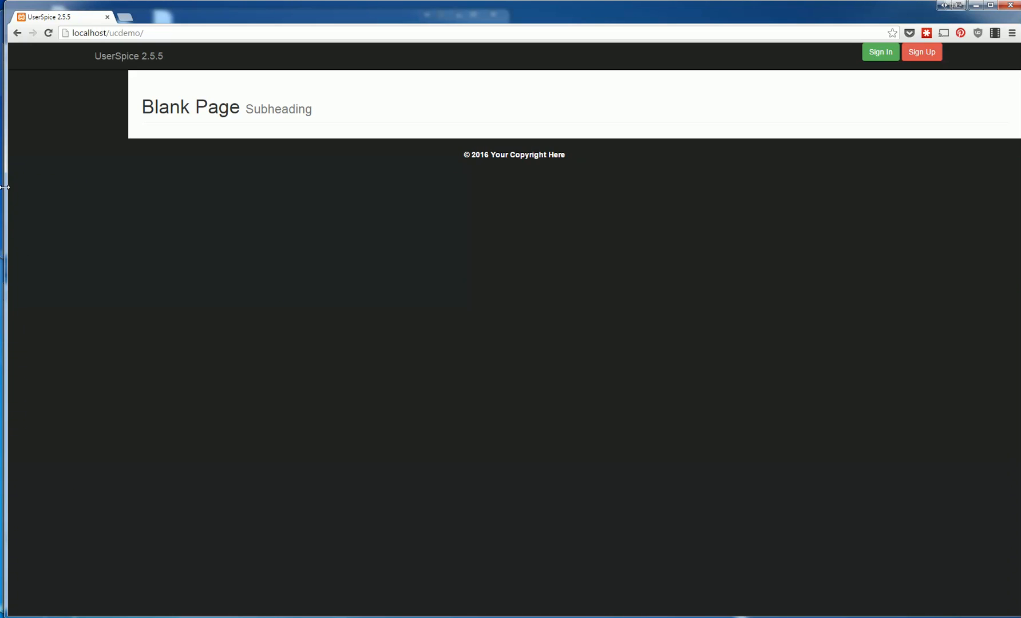
Step: Enter the admin credentials on the Sign In page and start the reCAPTCHA check
click(880, 52)
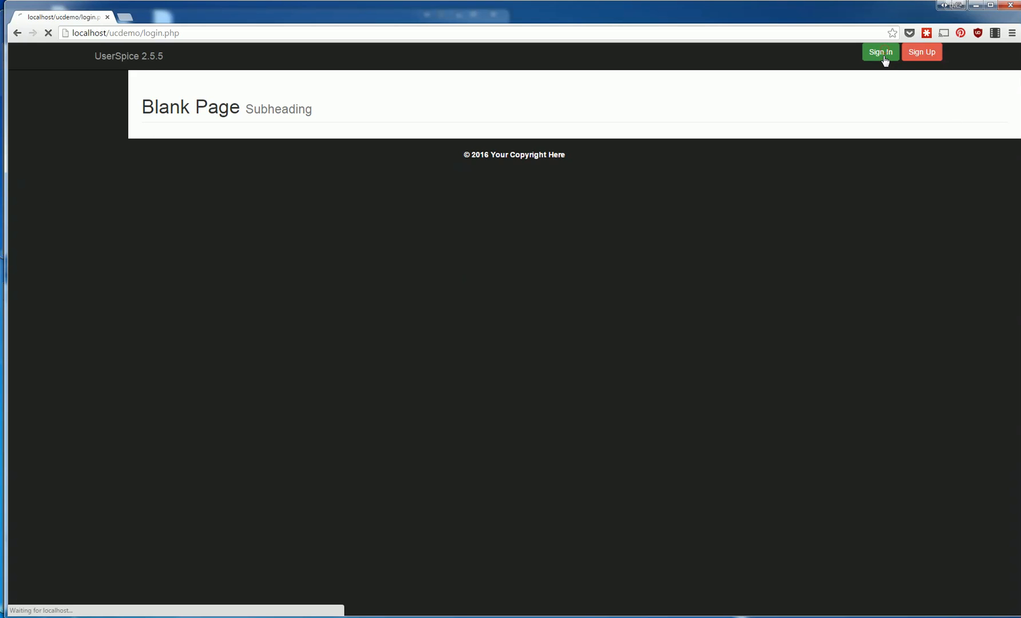
click(880, 52)
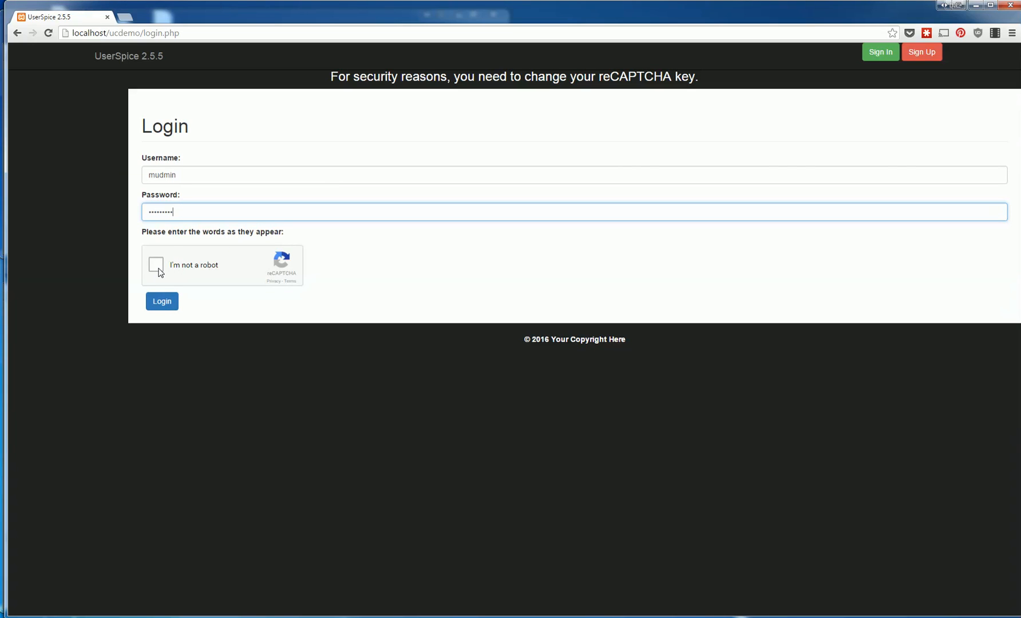
click(155, 266)
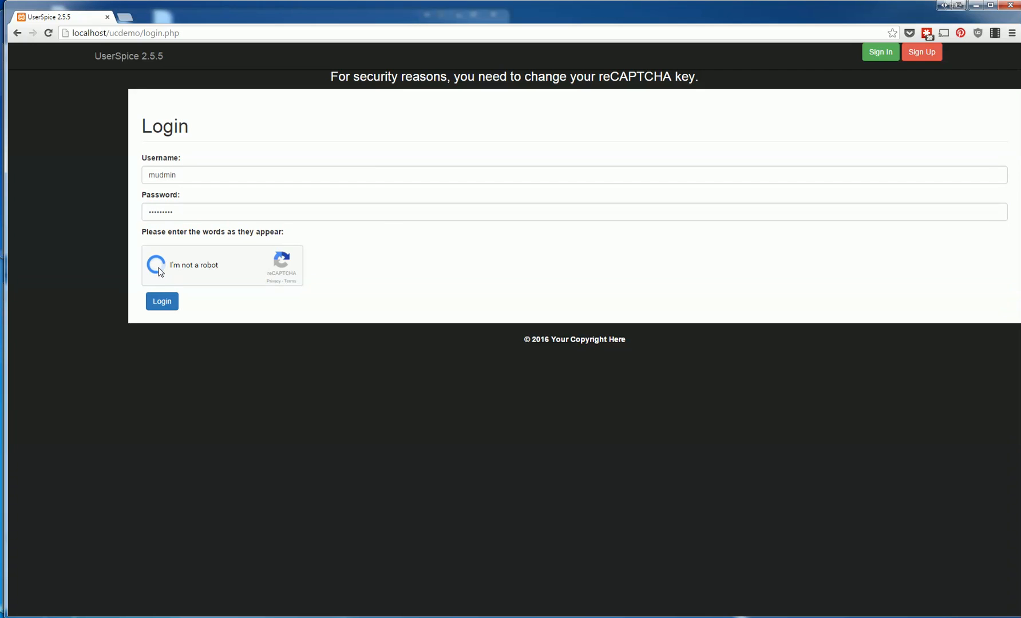
click(156, 264)
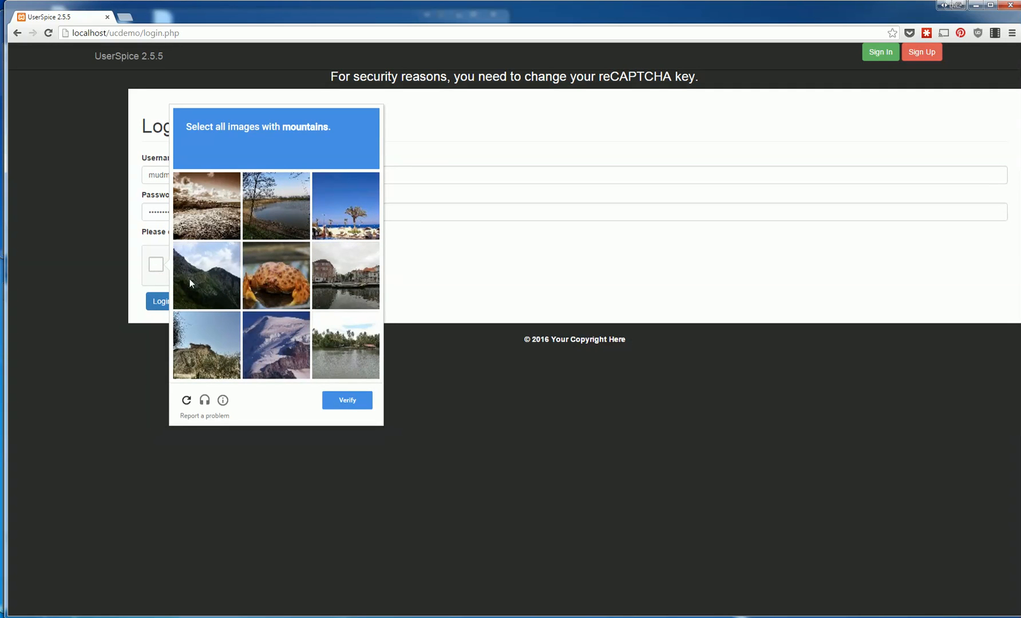
Step: Select the mountain photos to pass the reCAPTCHA challenge and submit the login
click(206, 275)
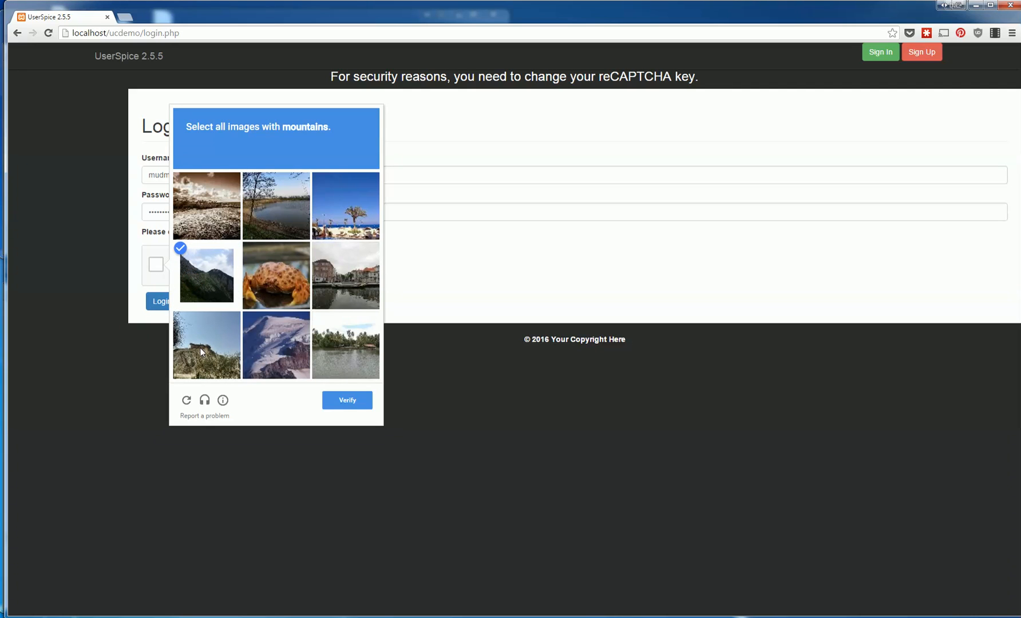
click(206, 345)
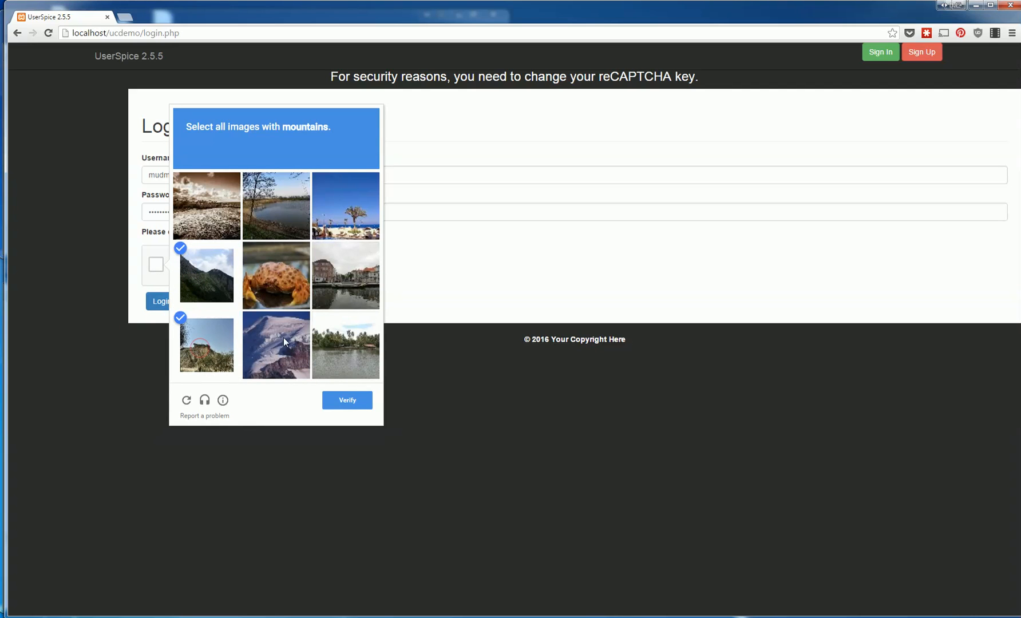
click(347, 400)
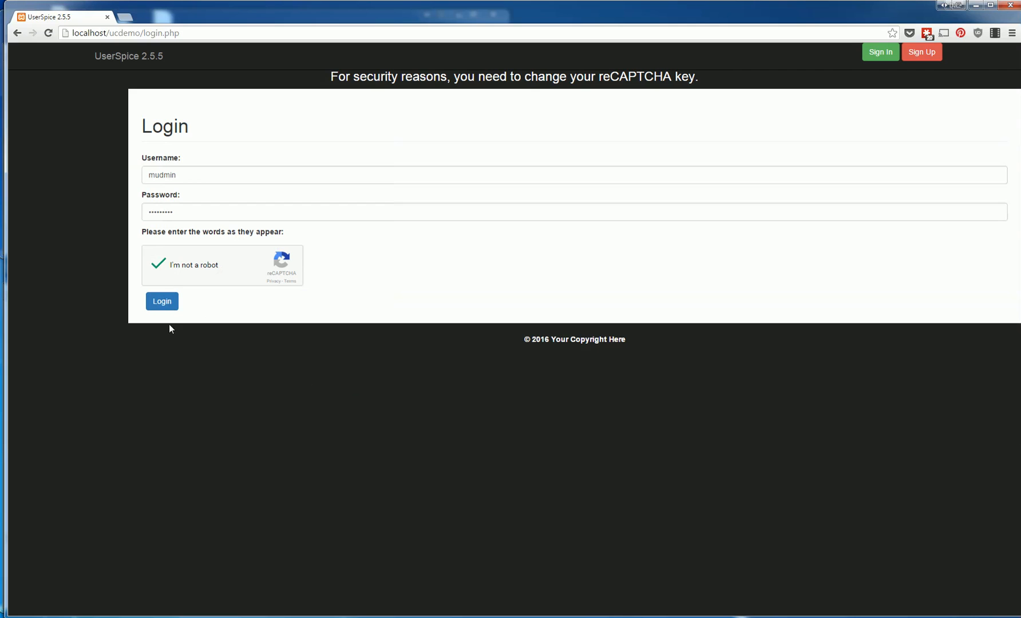
click(161, 301)
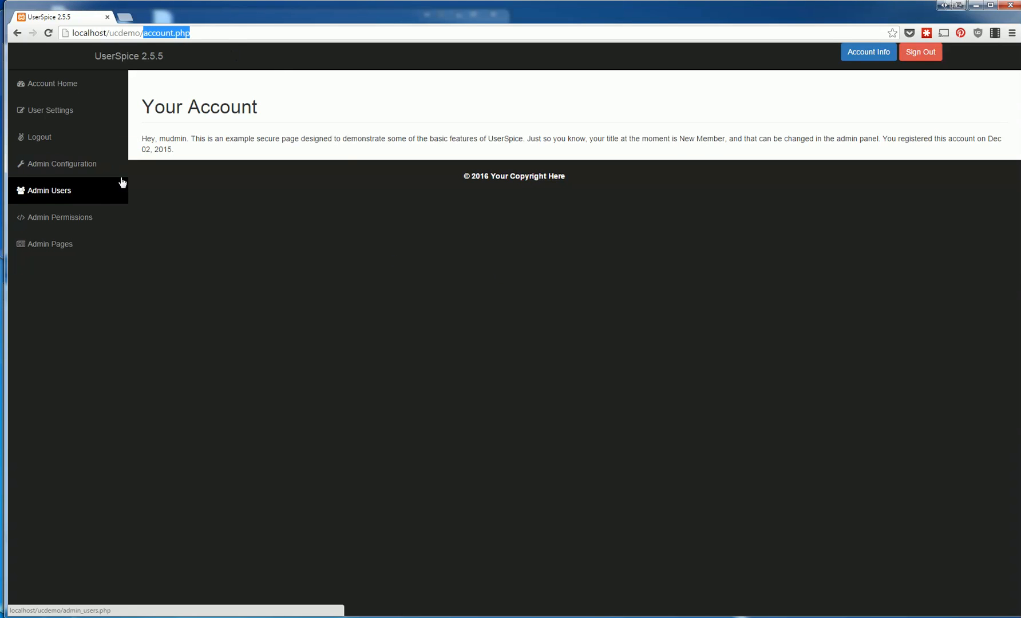
Step: Review the Admin Configuration, Admin Users and Admin Permissions pages
click(63, 164)
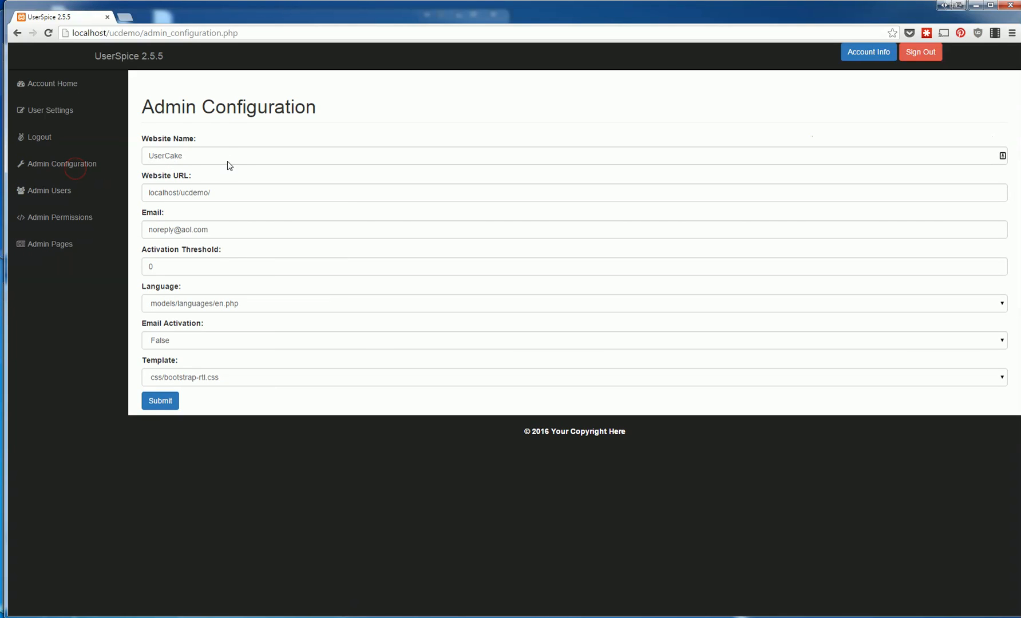
mouse_move(237, 310)
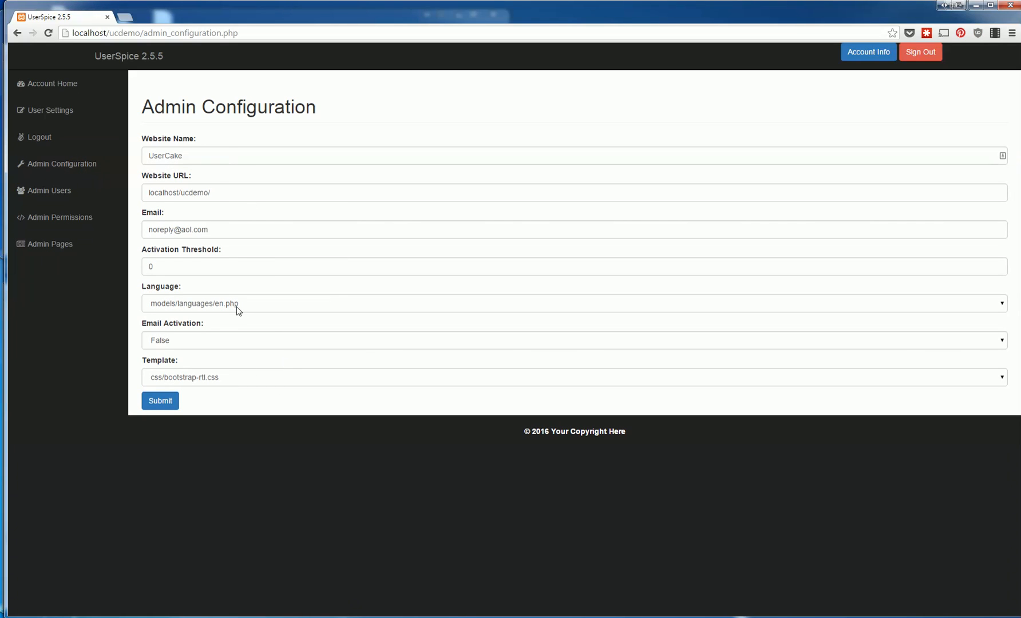
click(49, 190)
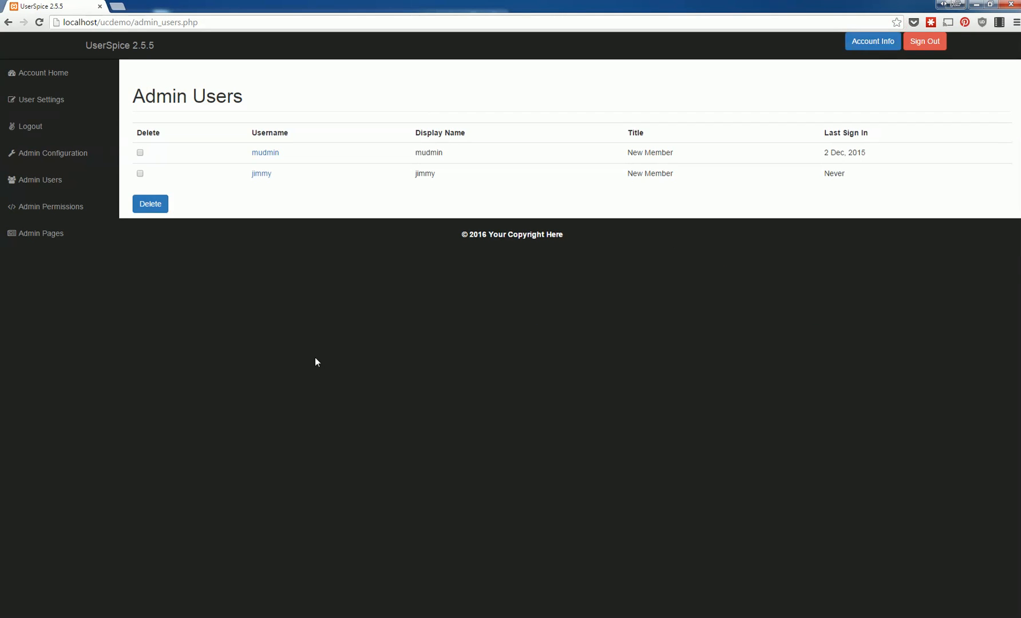
click(50, 206)
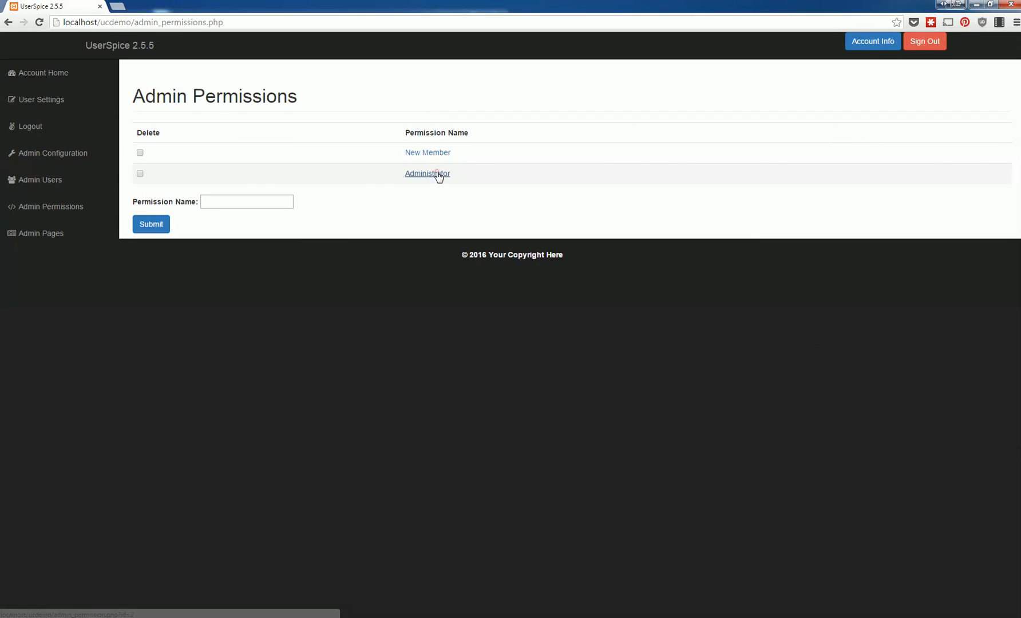
Step: Review Admin Pages and User Settings, then return to the Your Account page
click(427, 173)
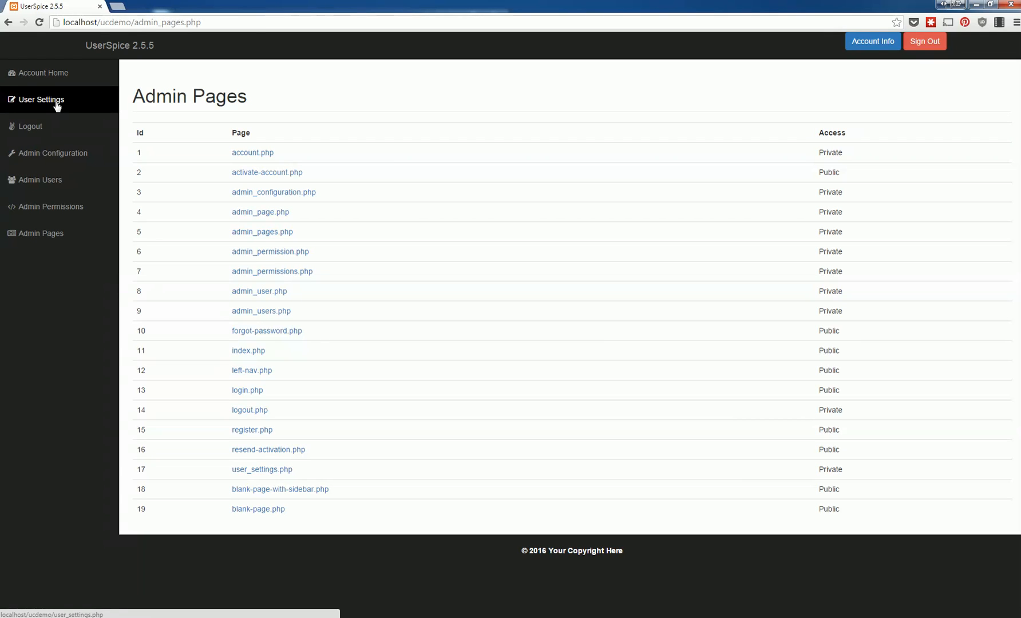
click(41, 99)
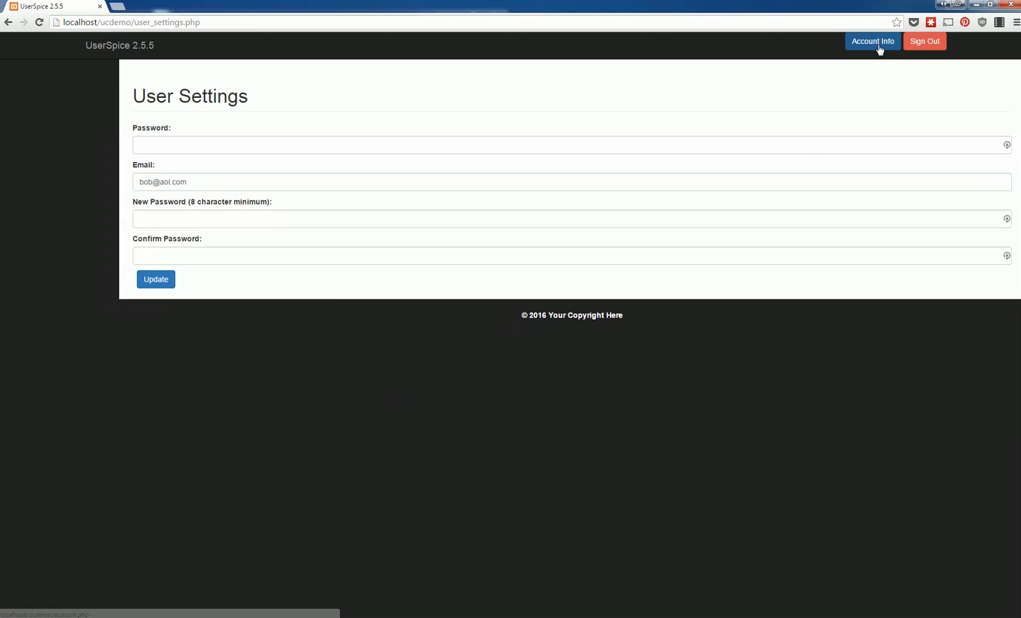
click(872, 41)
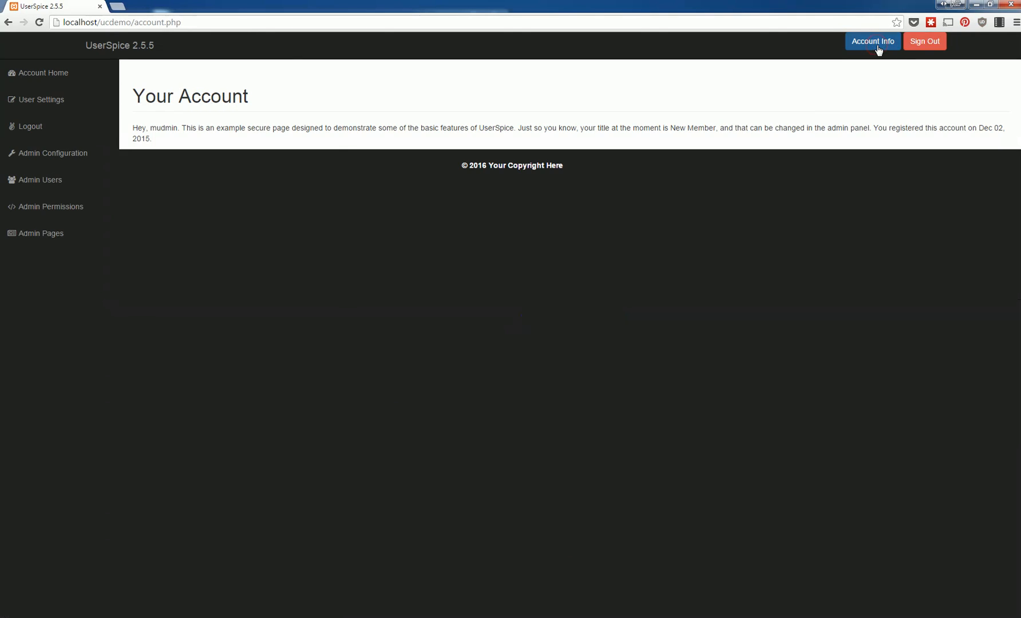
mouse_move(959, 223)
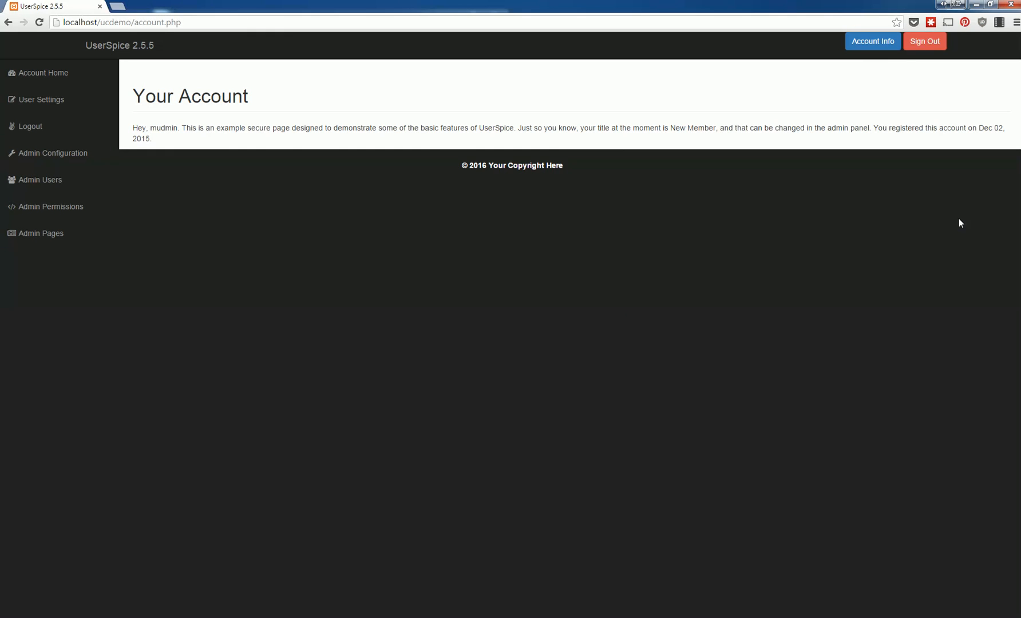
mouse_move(826, 53)
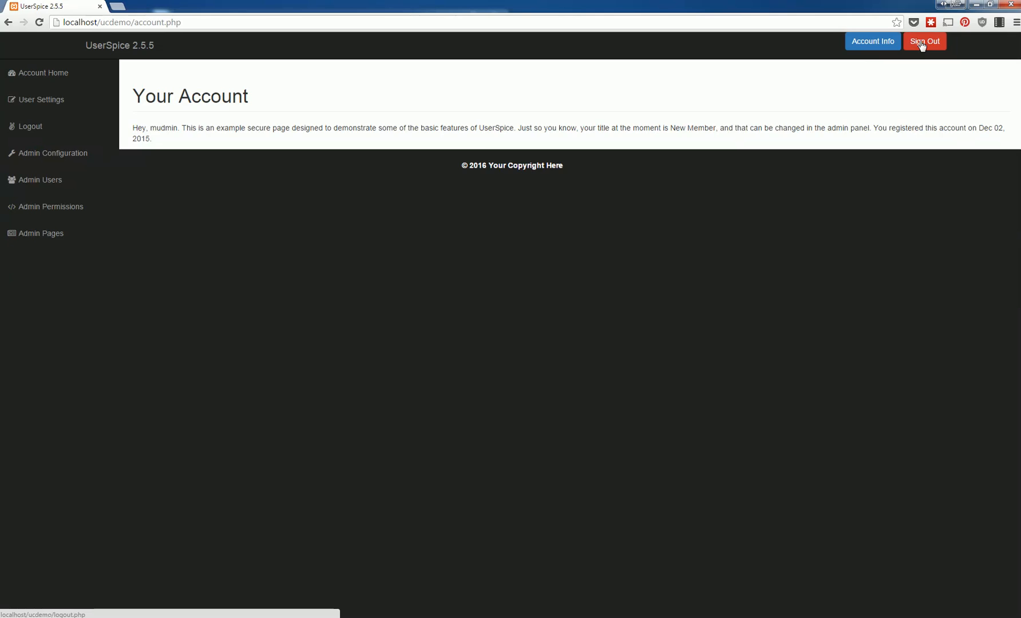
Step: Sign out, go to the Register form and highlight the reCAPTCHA key warning
click(924, 41)
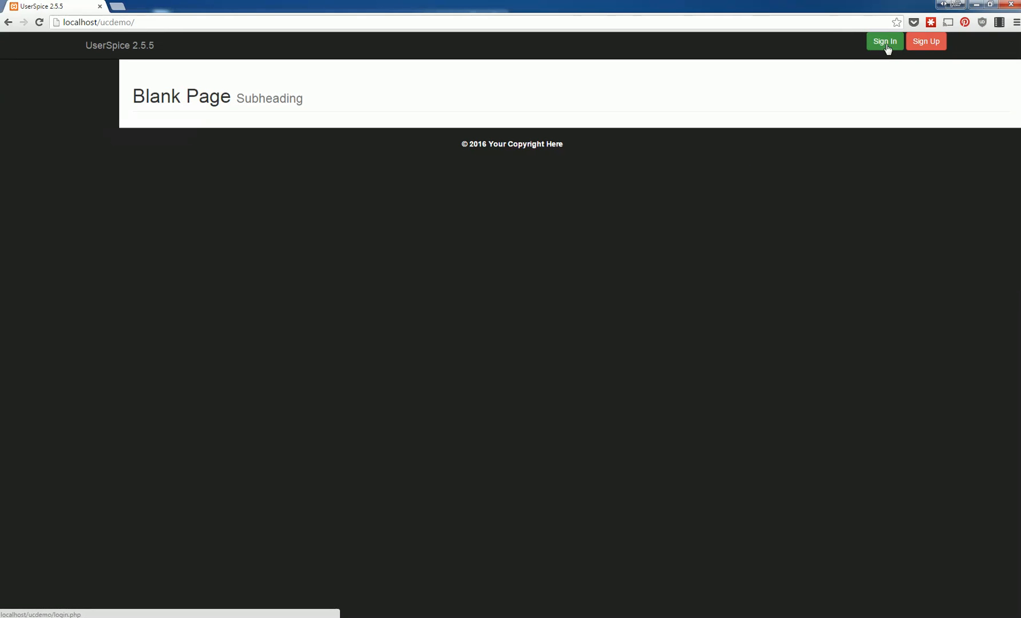
click(925, 41)
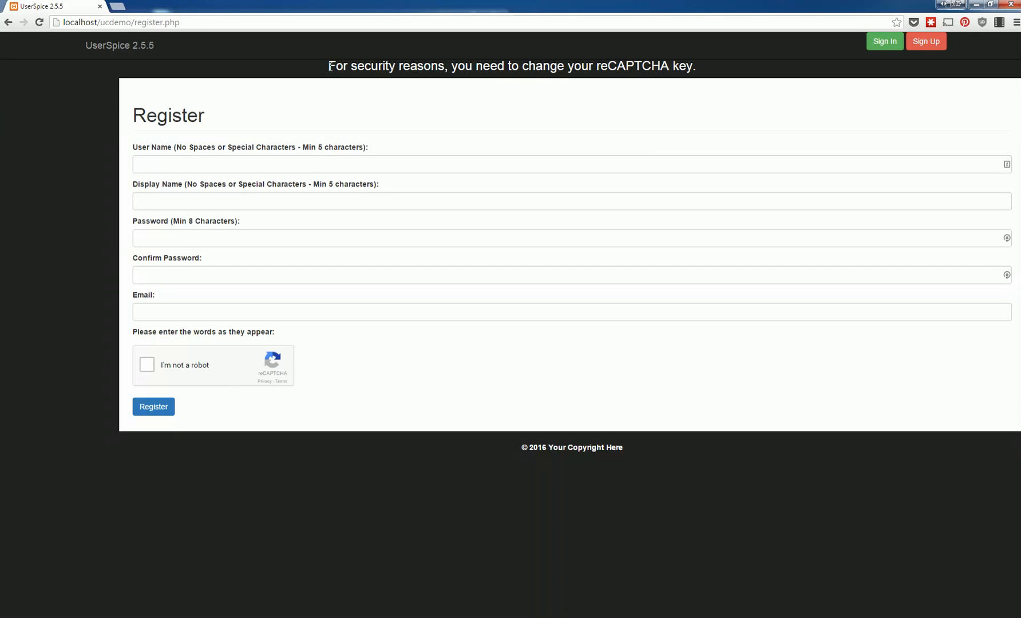
drag(328, 65, 661, 65)
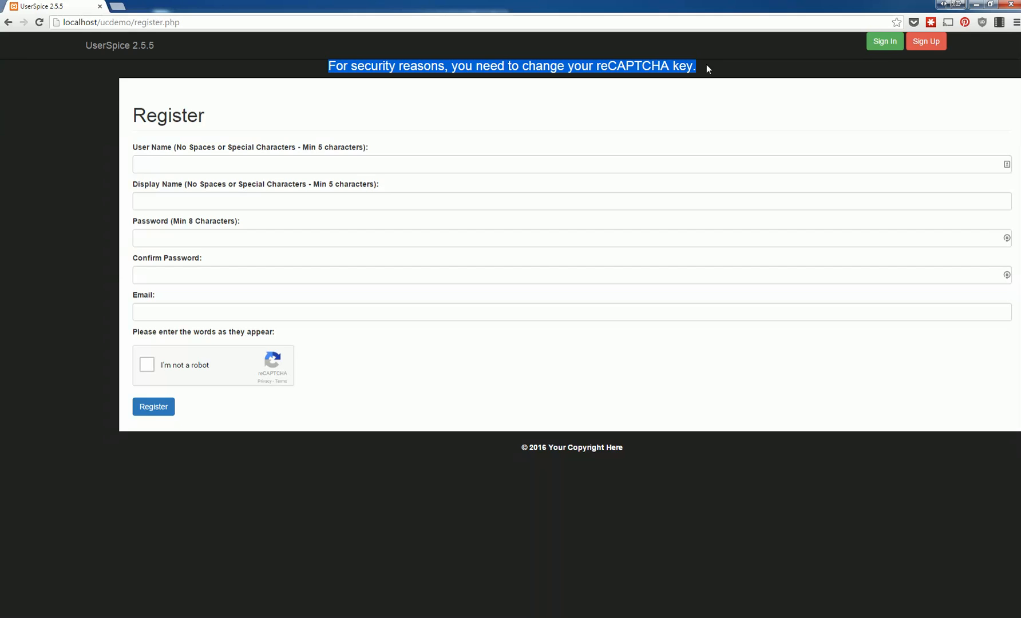
mouse_move(700, 68)
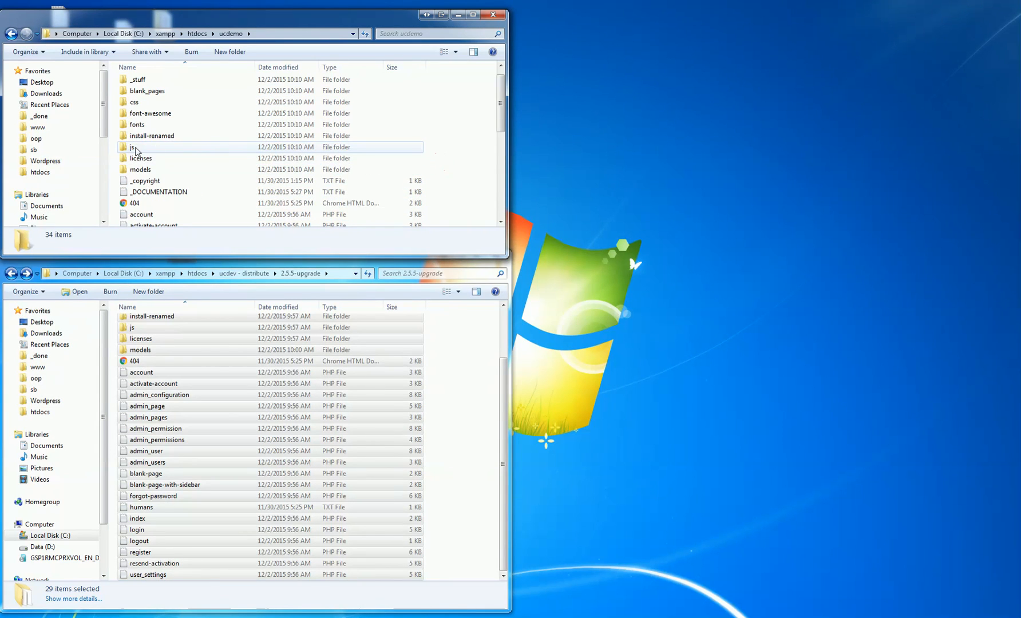
Step: Enter the models folder and choose an editor to open recaptcha.config.php
double_click(141, 169)
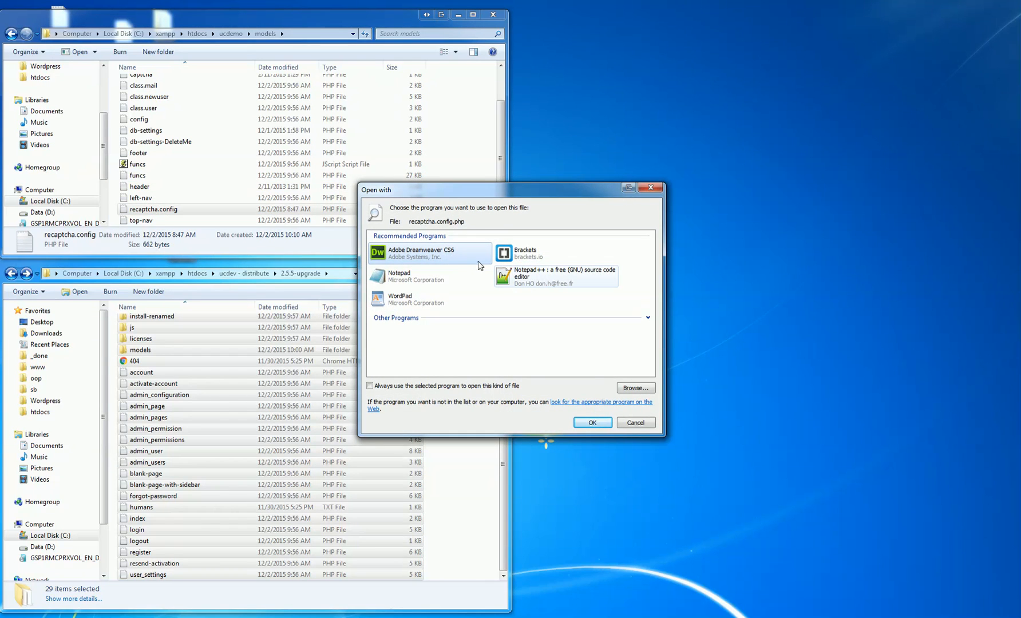
click(634, 422)
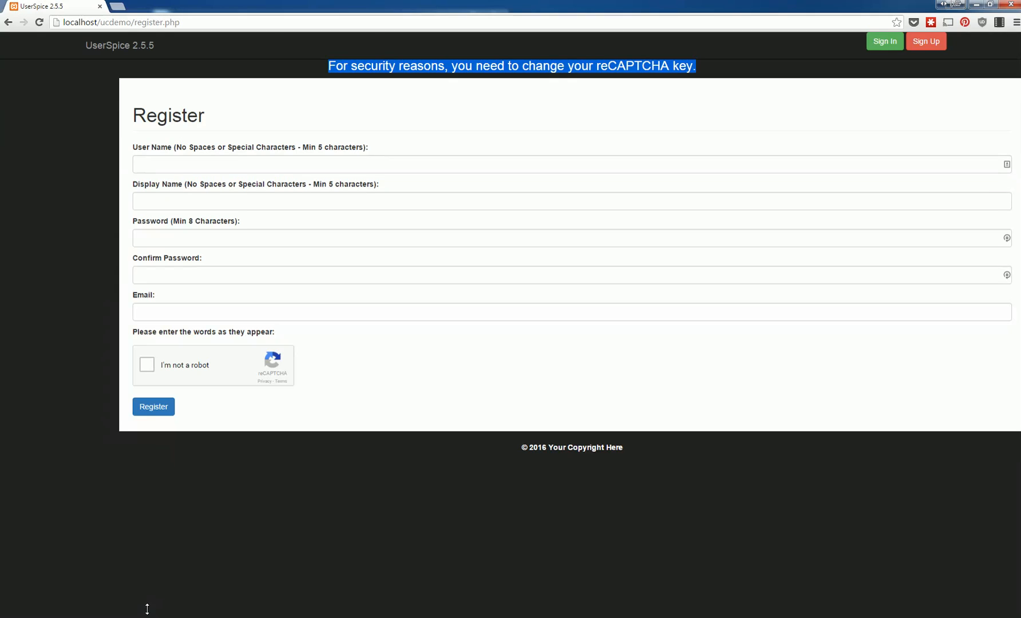
mouse_move(466, 280)
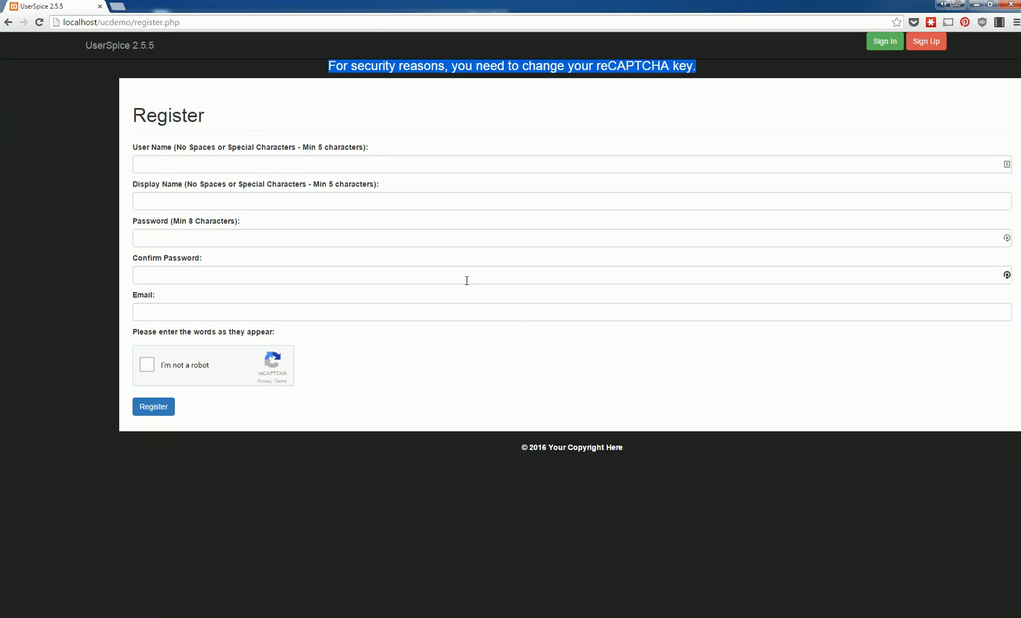
mouse_move(518, 254)
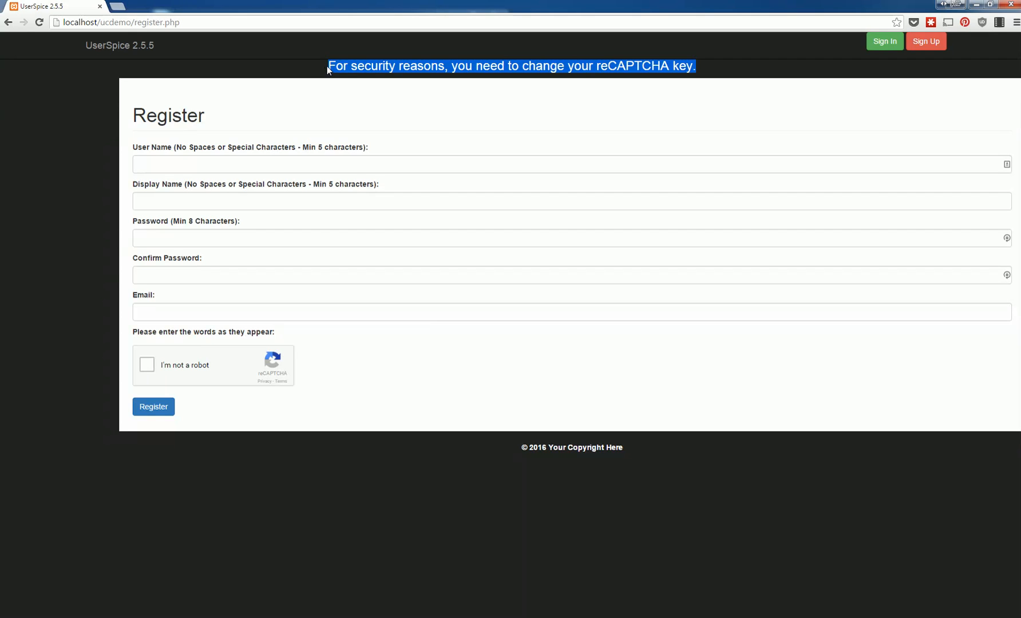
mouse_move(783, 65)
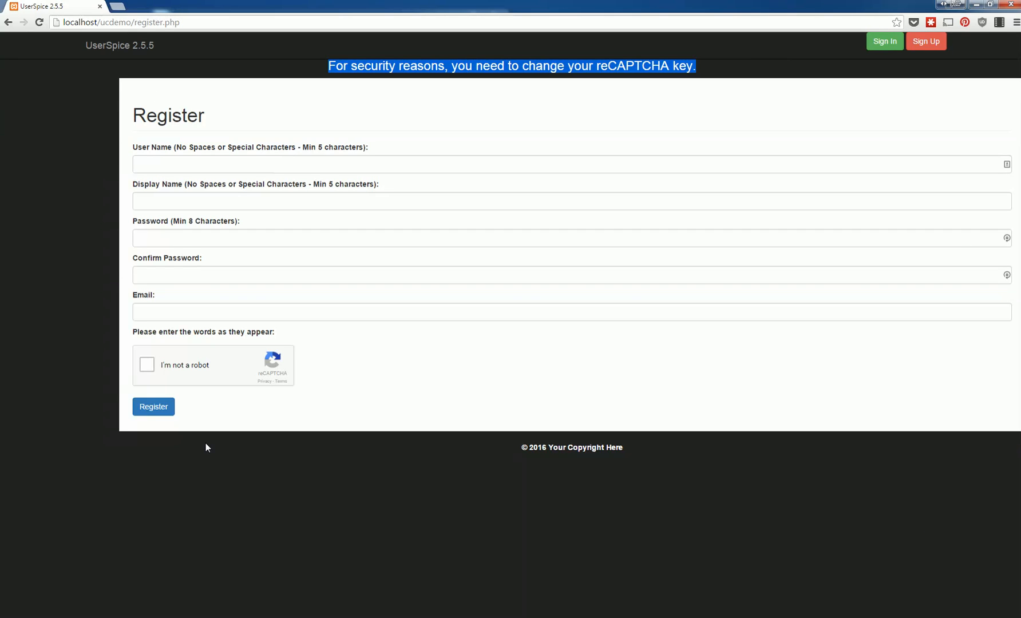
mouse_move(338, 586)
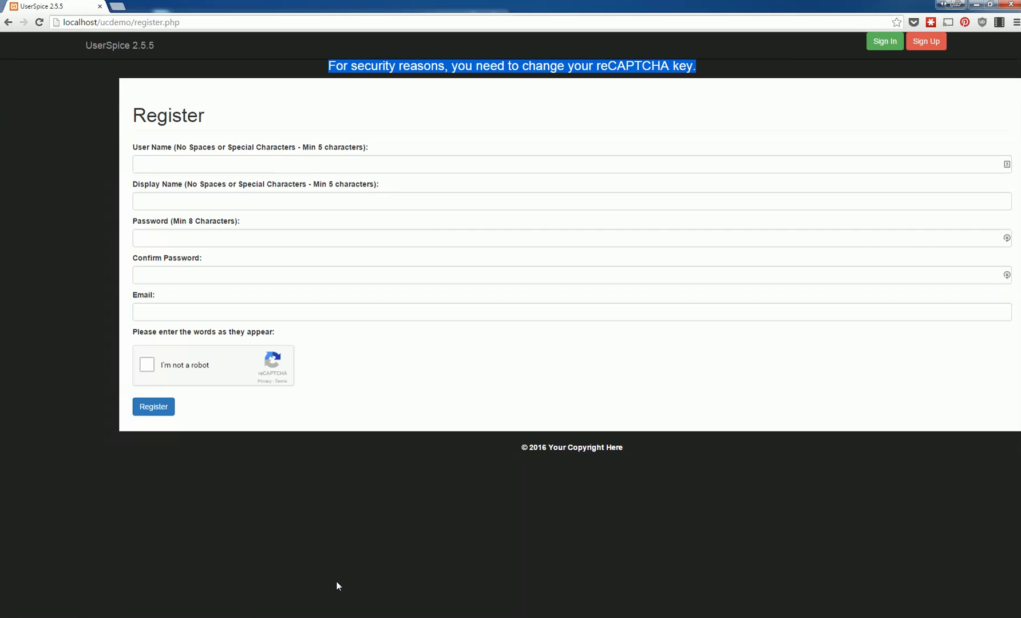
mouse_move(424, 450)
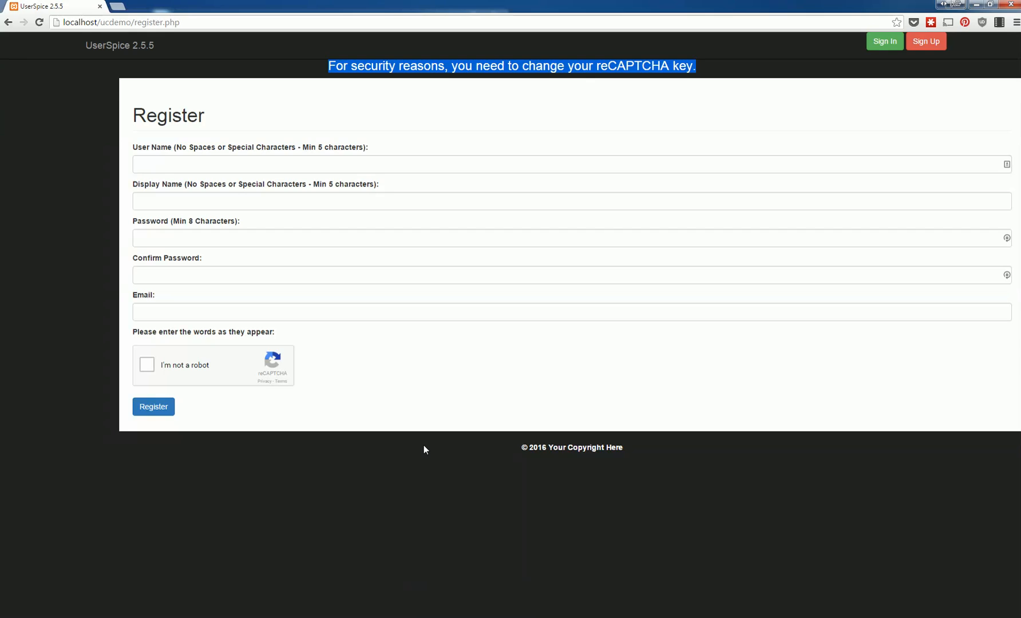
mouse_move(458, 418)
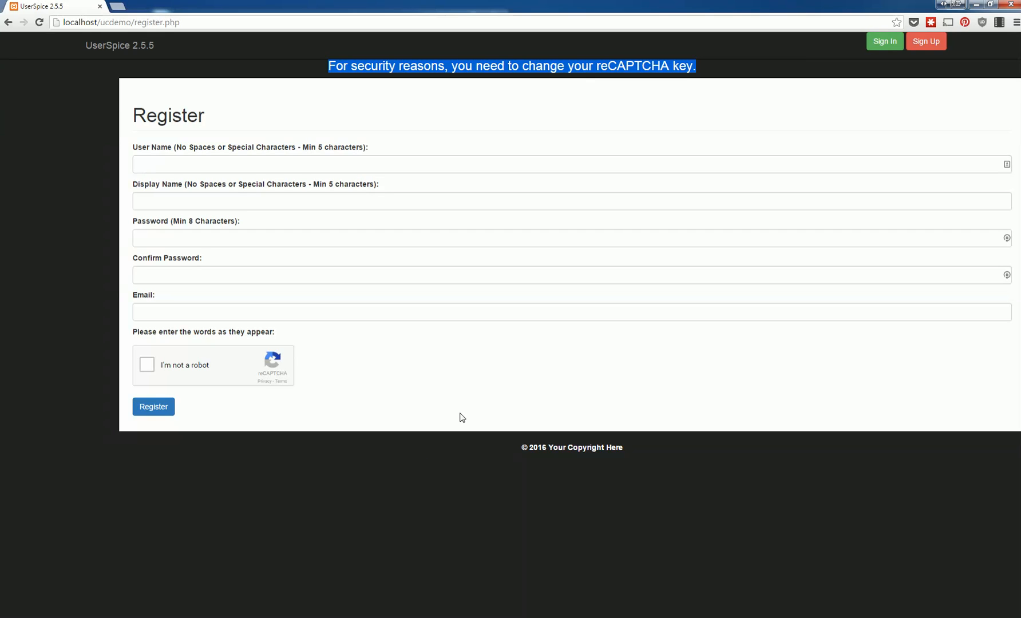